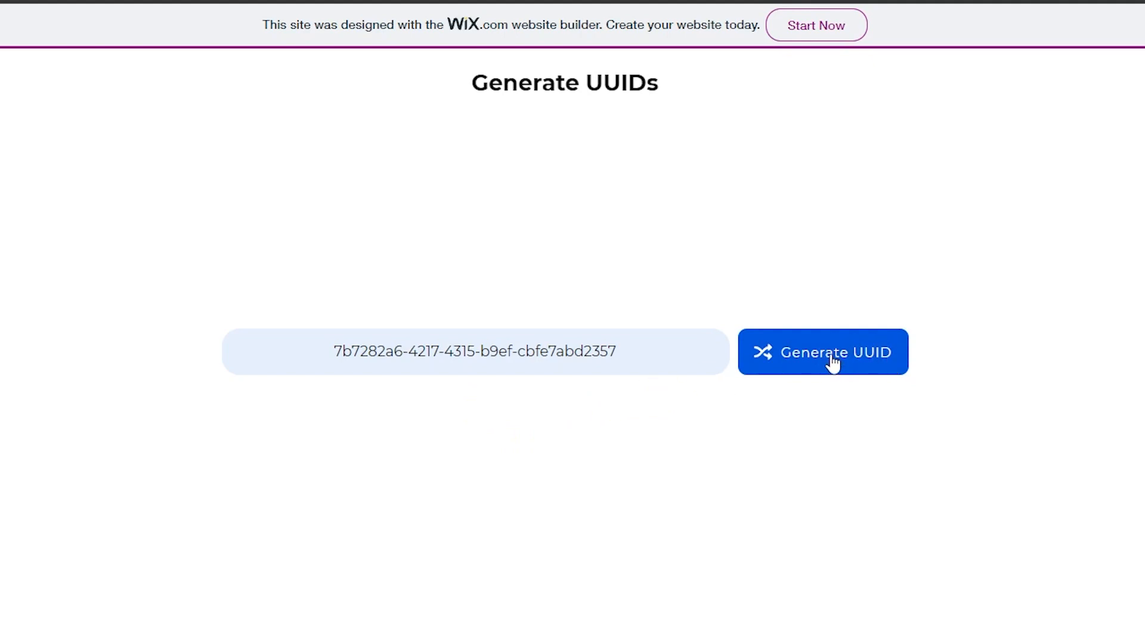
Generate several UUIDs with the live Generate UUID button, confirming each one differs
left_click(821, 350)
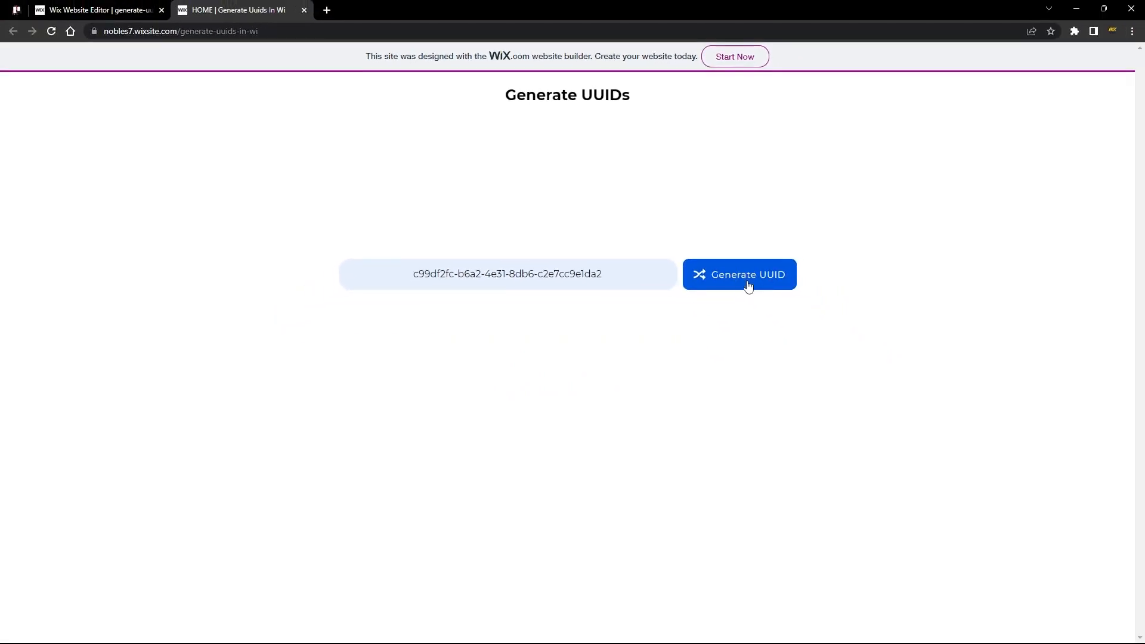
left_click(738, 275)
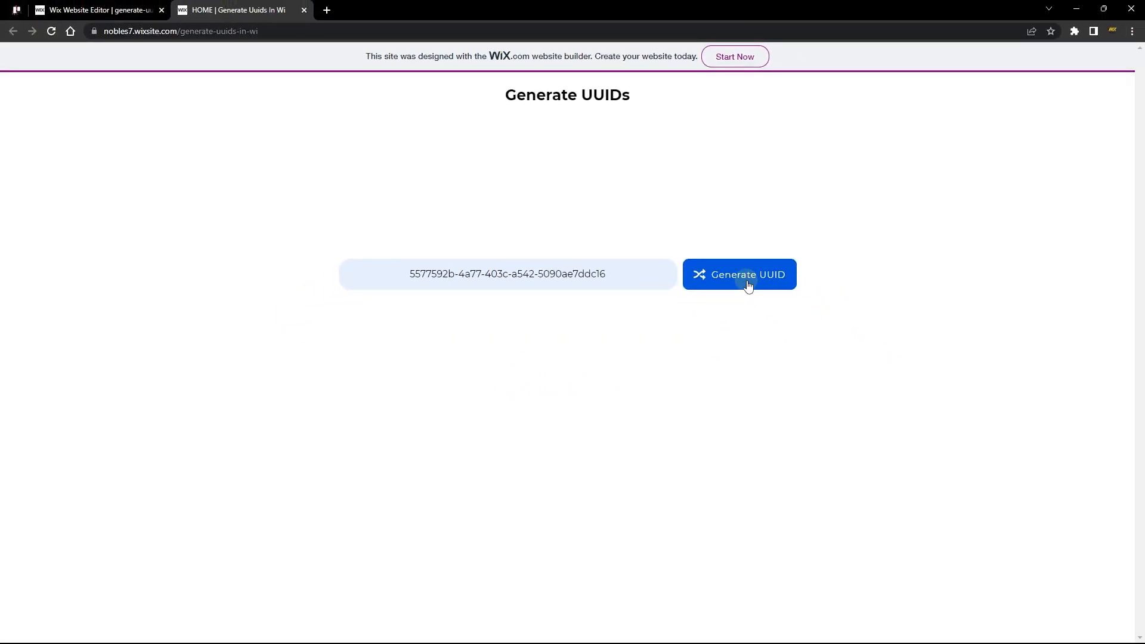
left_click(738, 274)
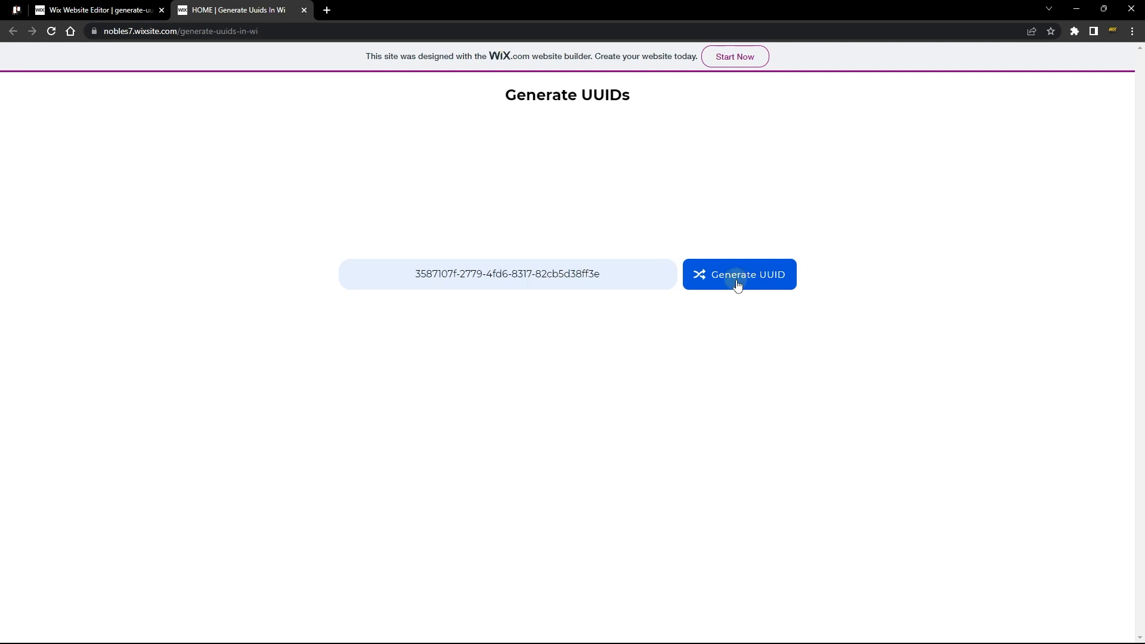
left_click(99, 9)
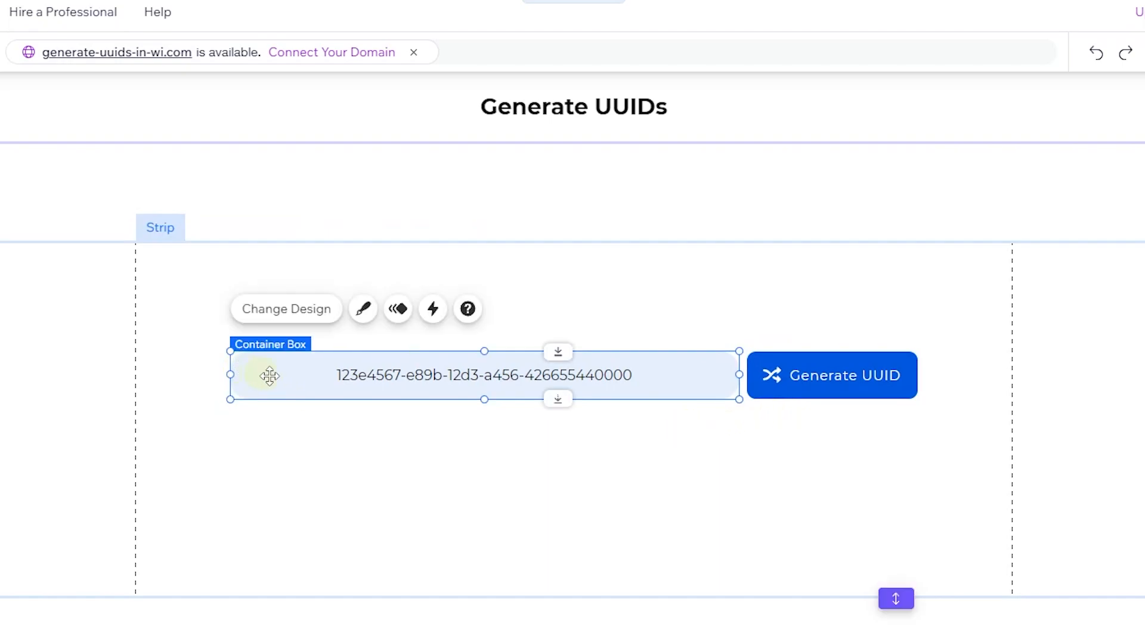
left_click(483, 374)
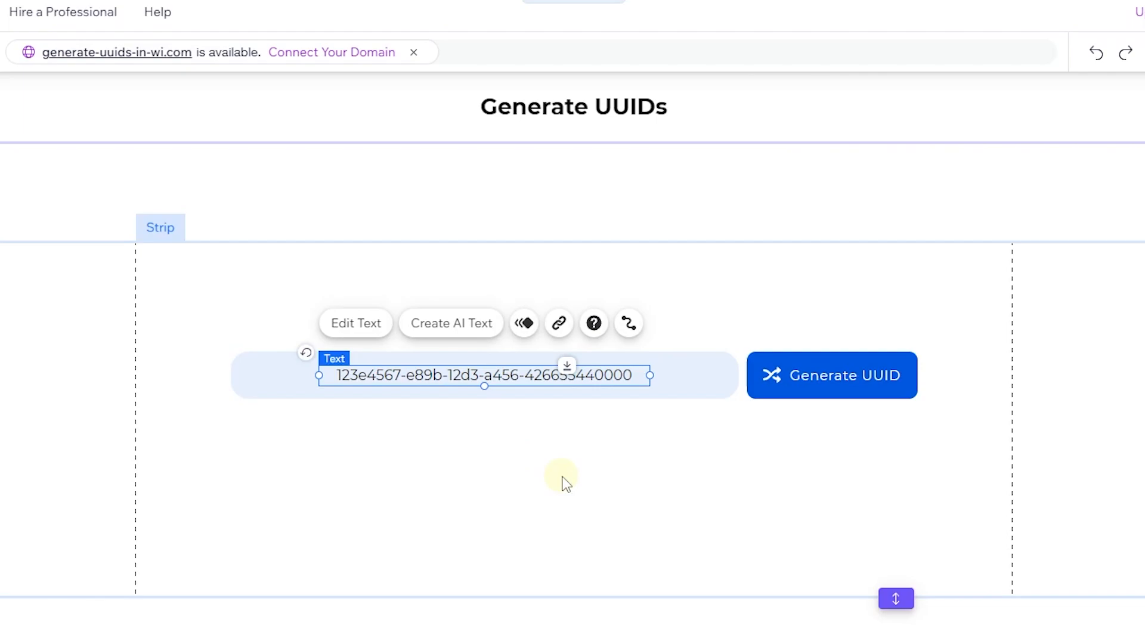
mouse_move(444, 469)
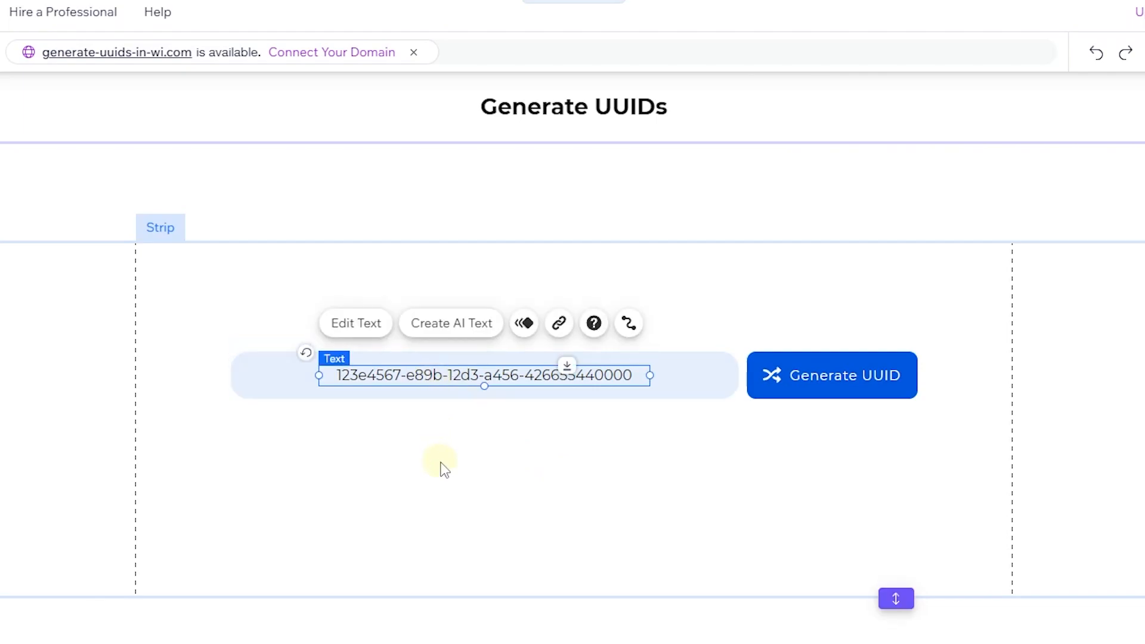
mouse_move(654, 463)
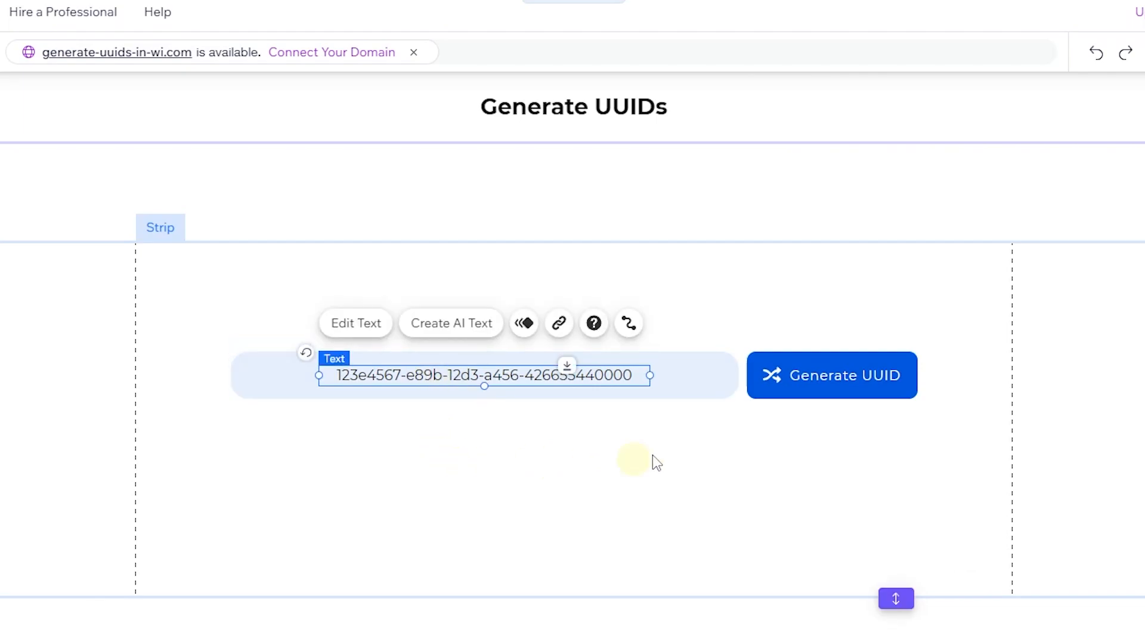
left_click(831, 374)
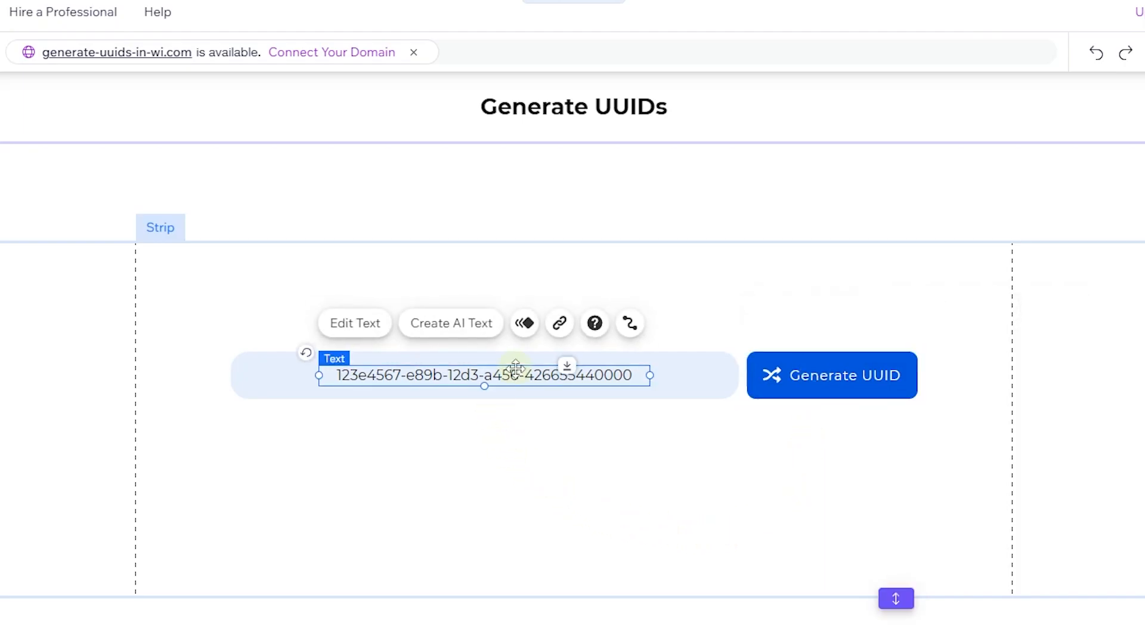
left_click(562, 480)
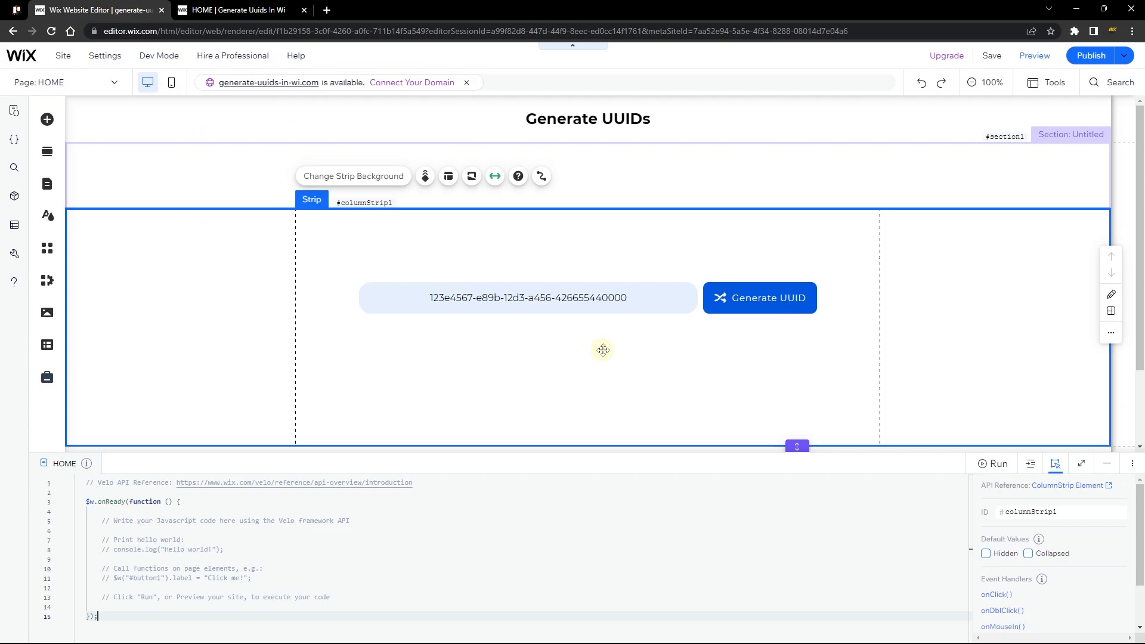
mouse_move(1101, 465)
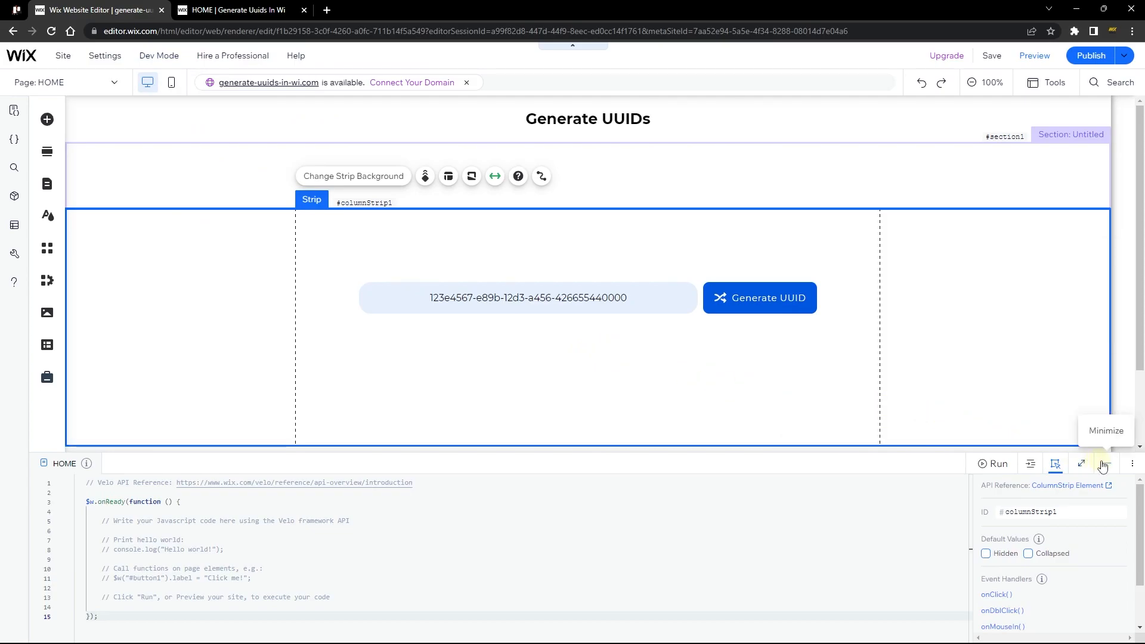
Collapse the page code and start installing a package from npm via Code Packages
left_click(1081, 465)
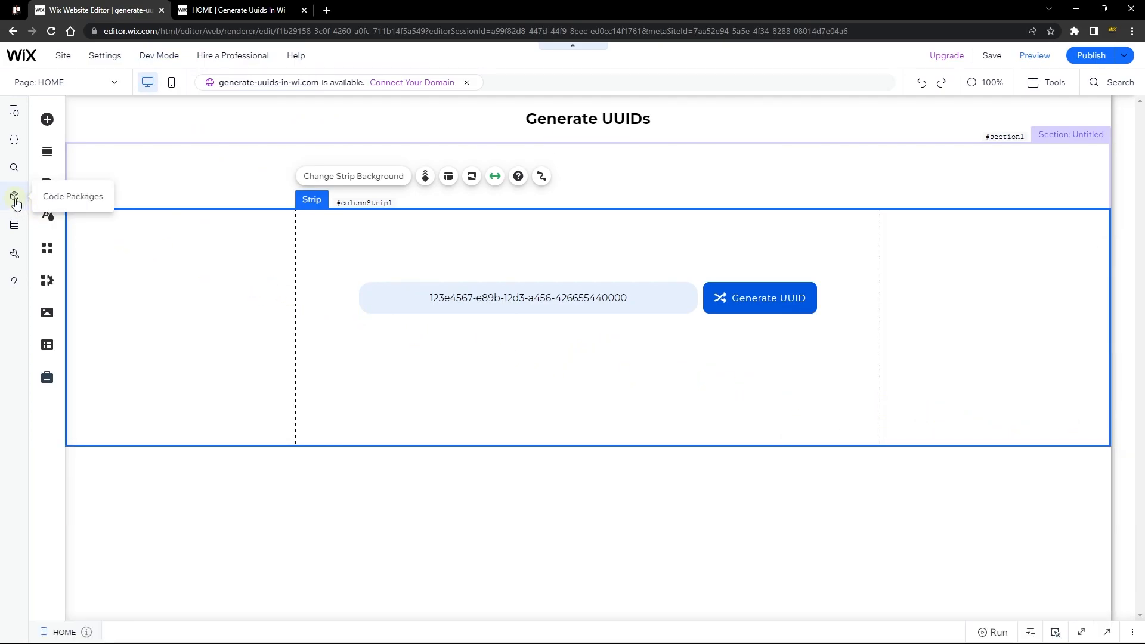
left_click(14, 197)
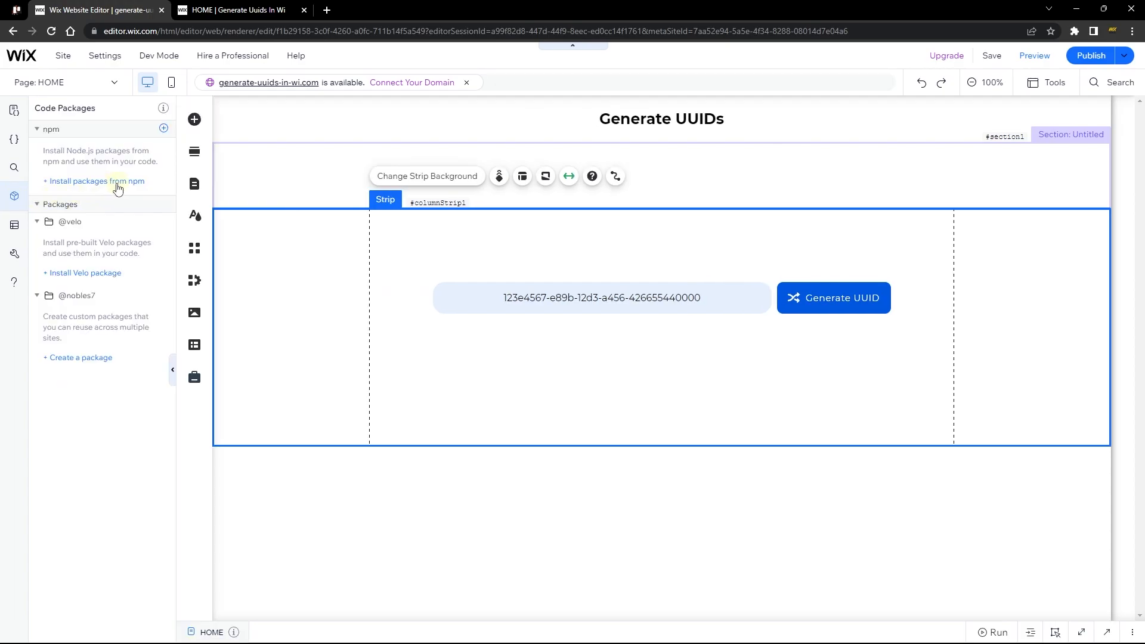
mouse_move(80, 185)
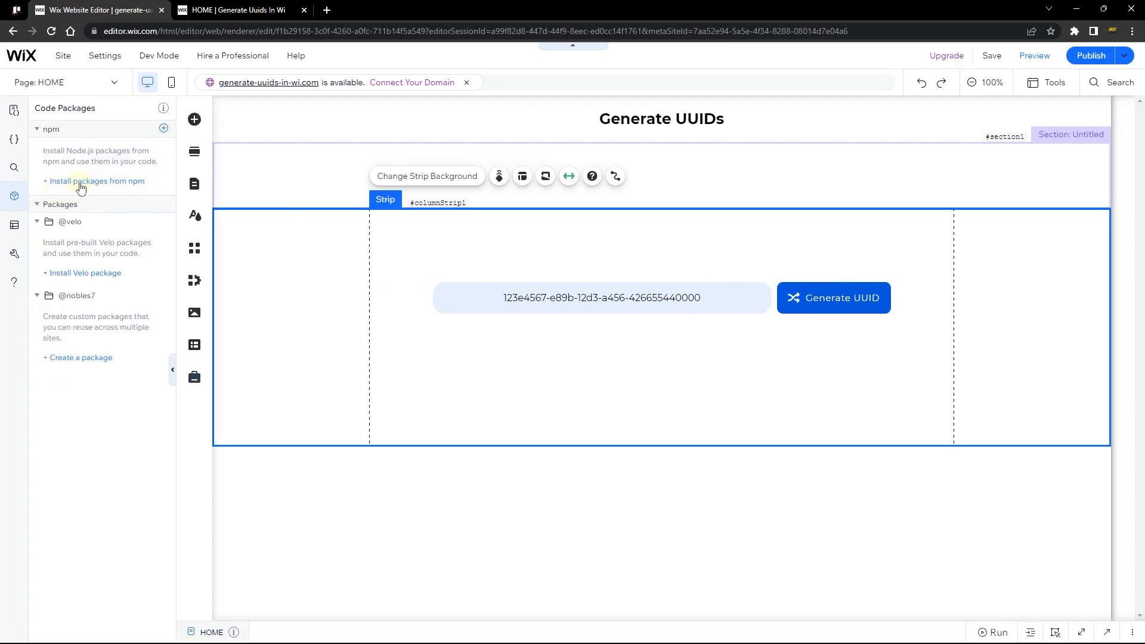
left_click(95, 181)
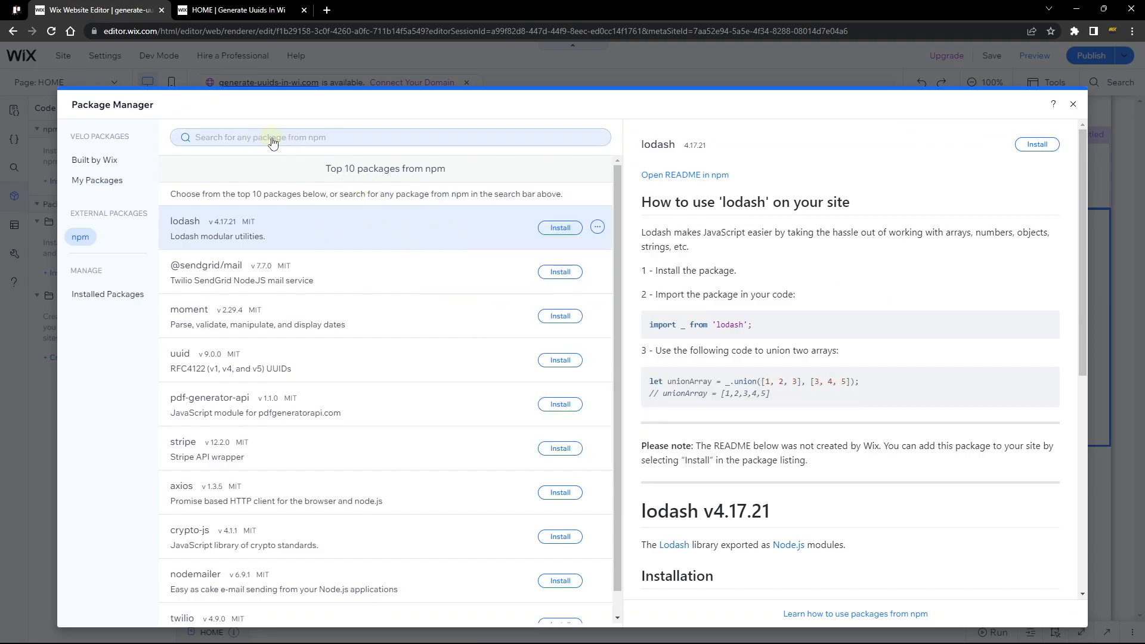
Search the Package Manager for uuid and install the uuid v9.0.0 package
type("u")
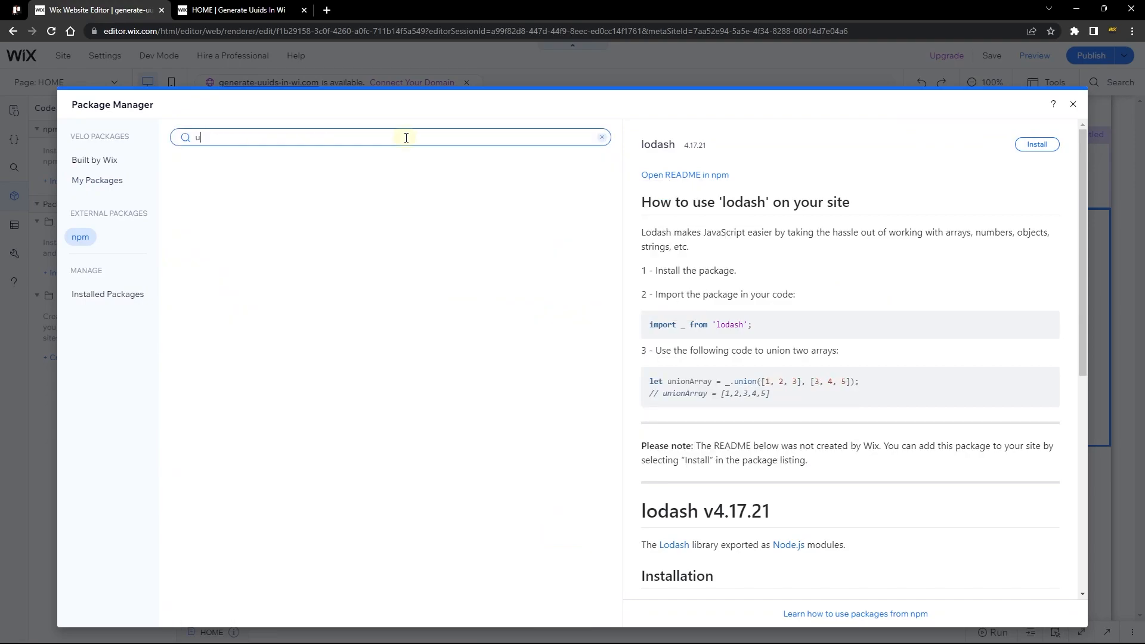
type("uuid")
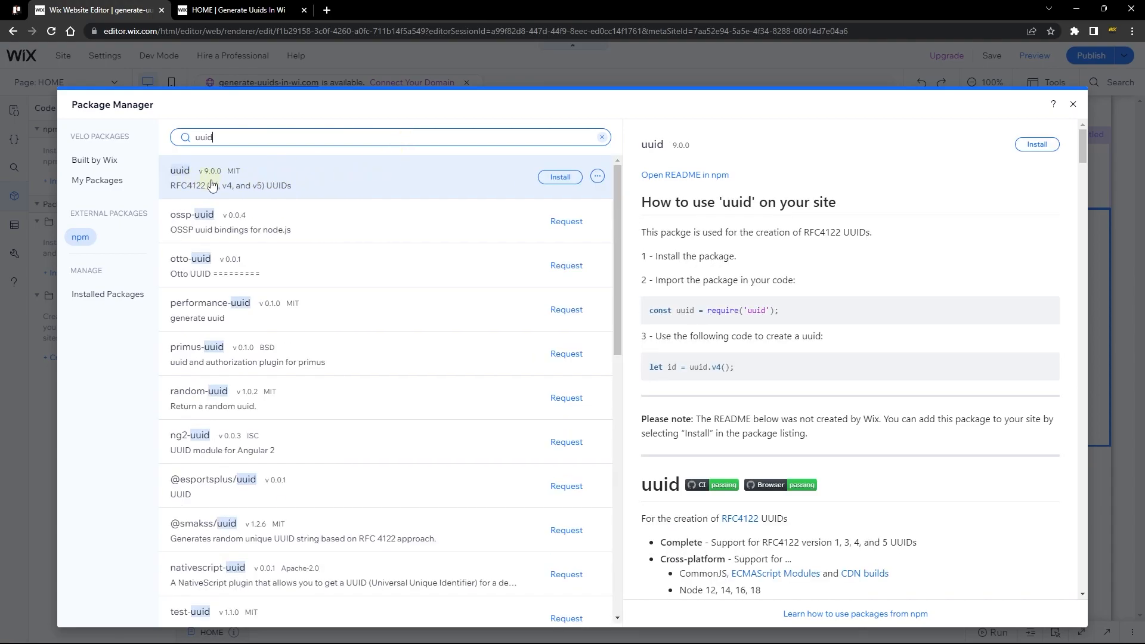
mouse_move(442, 181)
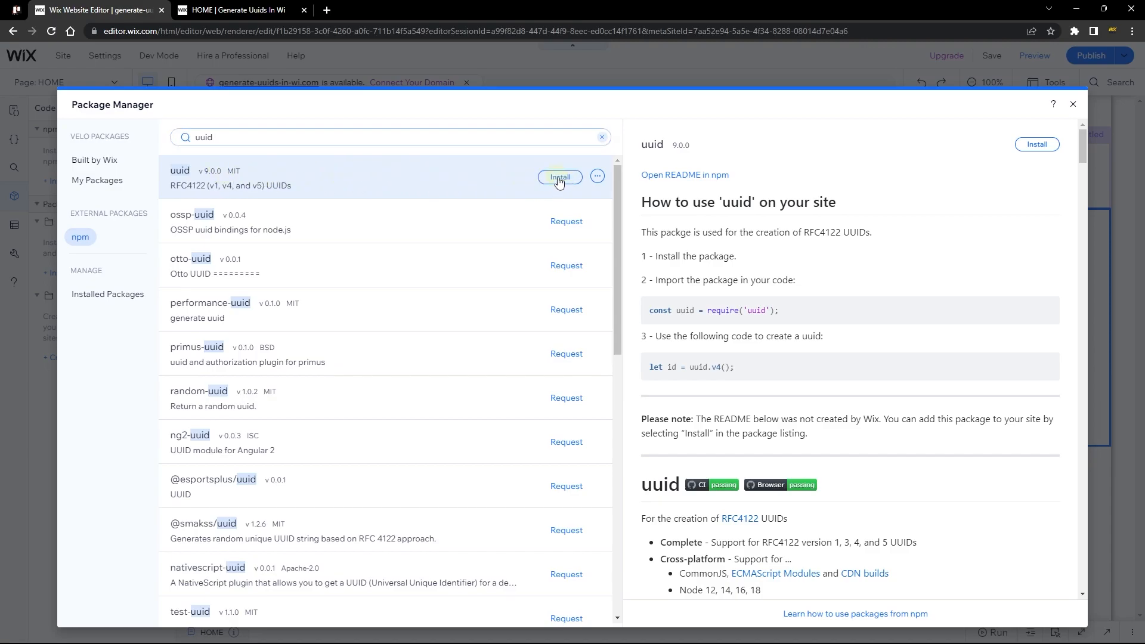
left_click(558, 176)
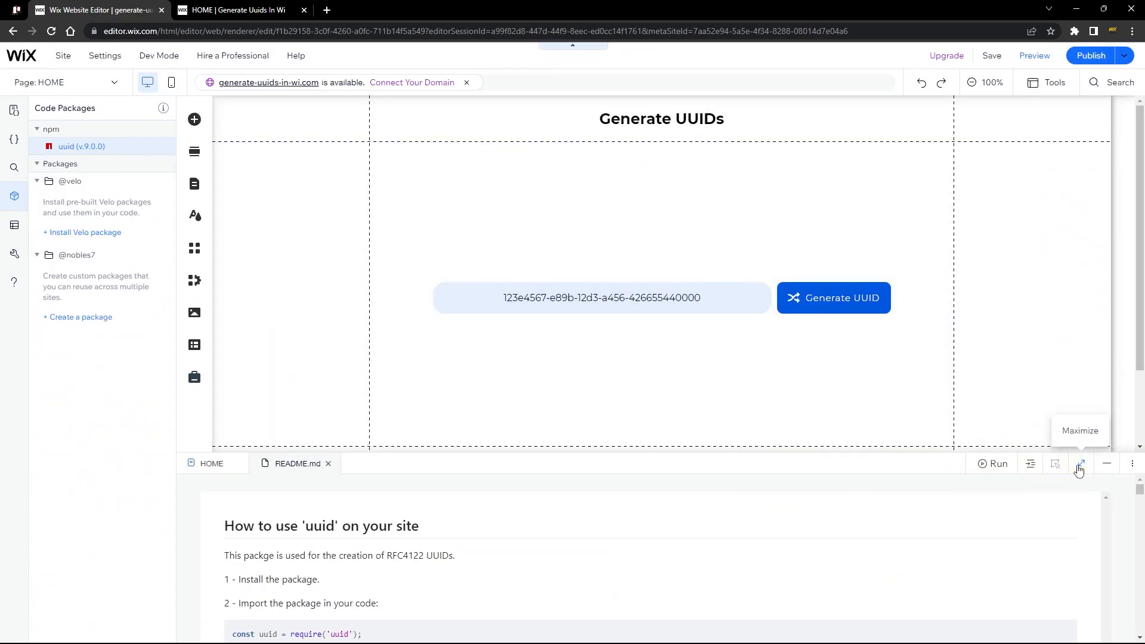
Clear HOME's placeholder comments and bring in const uuid = require('uuid'); from the README
left_click(1079, 464)
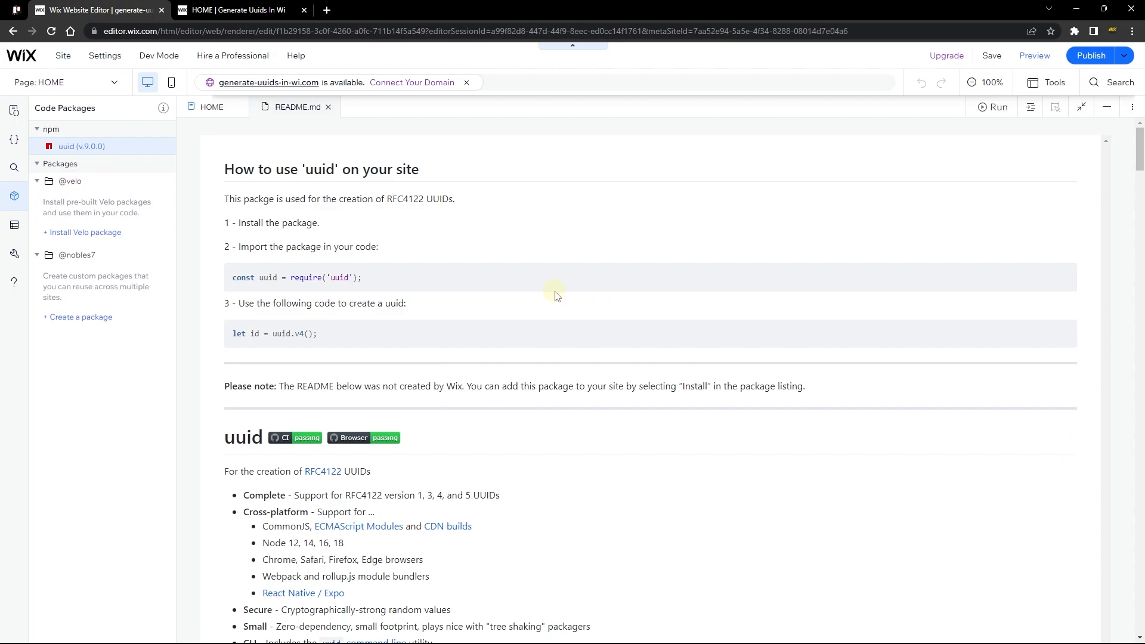
mouse_move(258, 234)
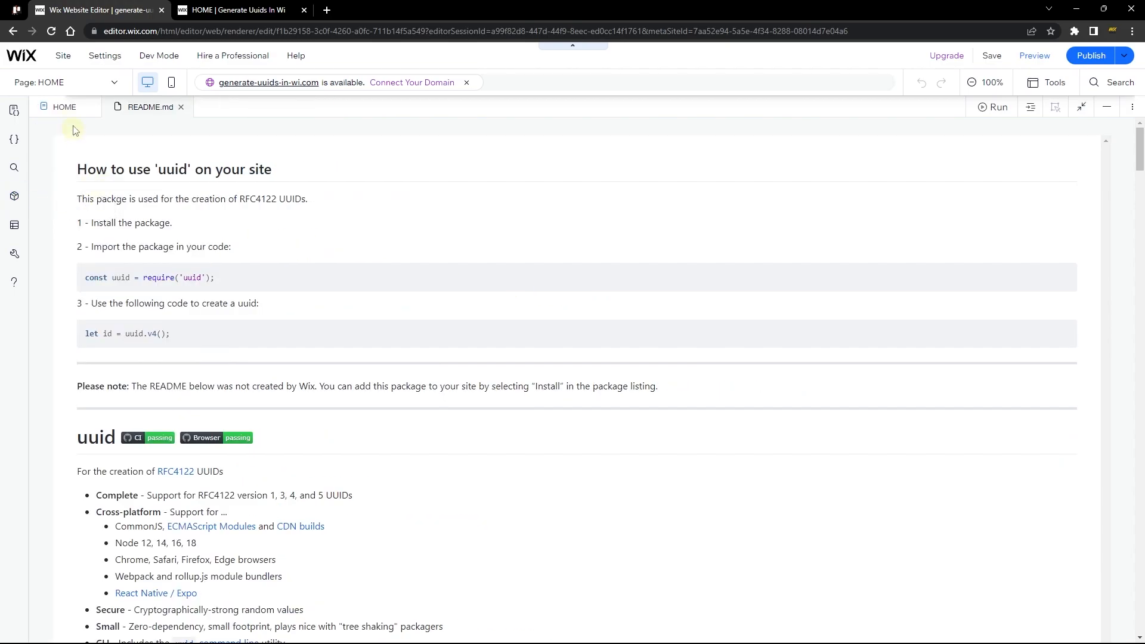
left_click(65, 106)
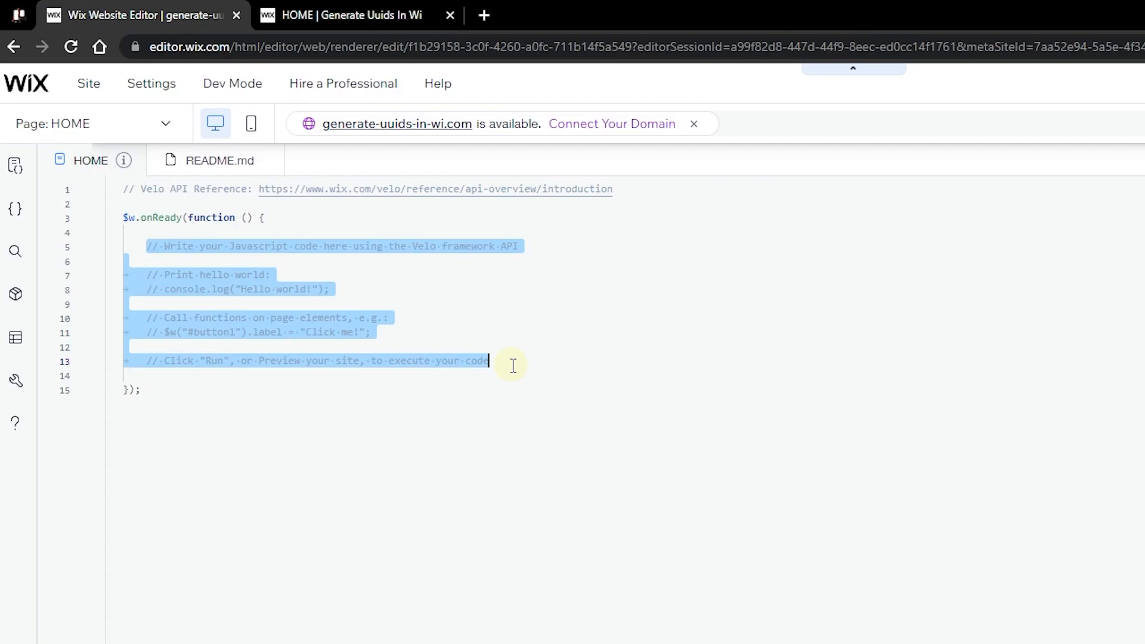
key("Delete")
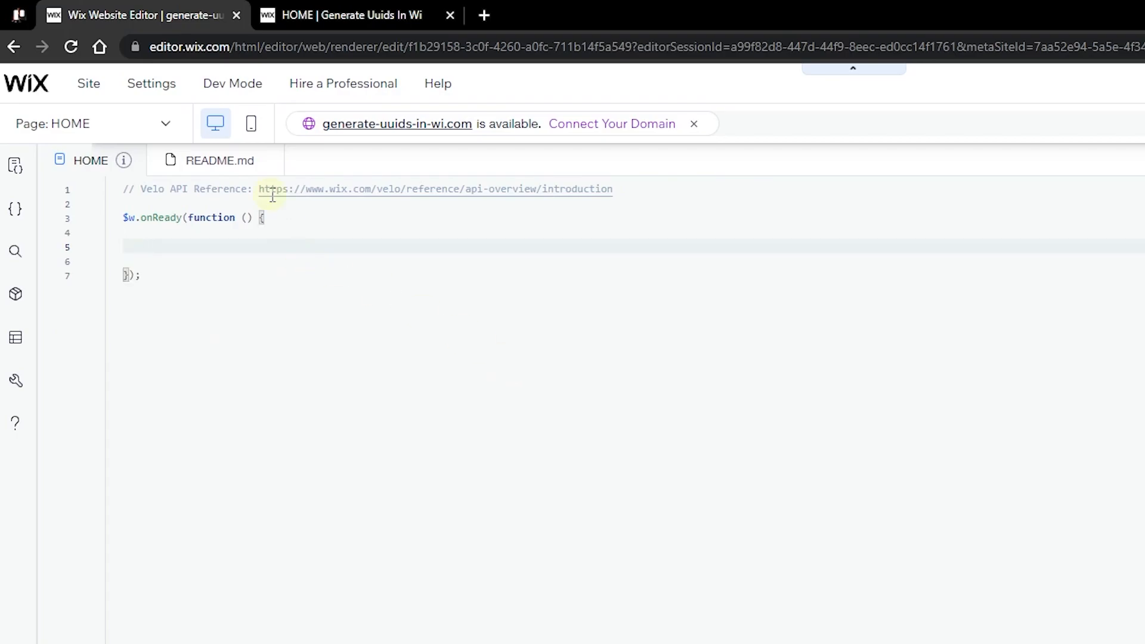
left_click(218, 160)
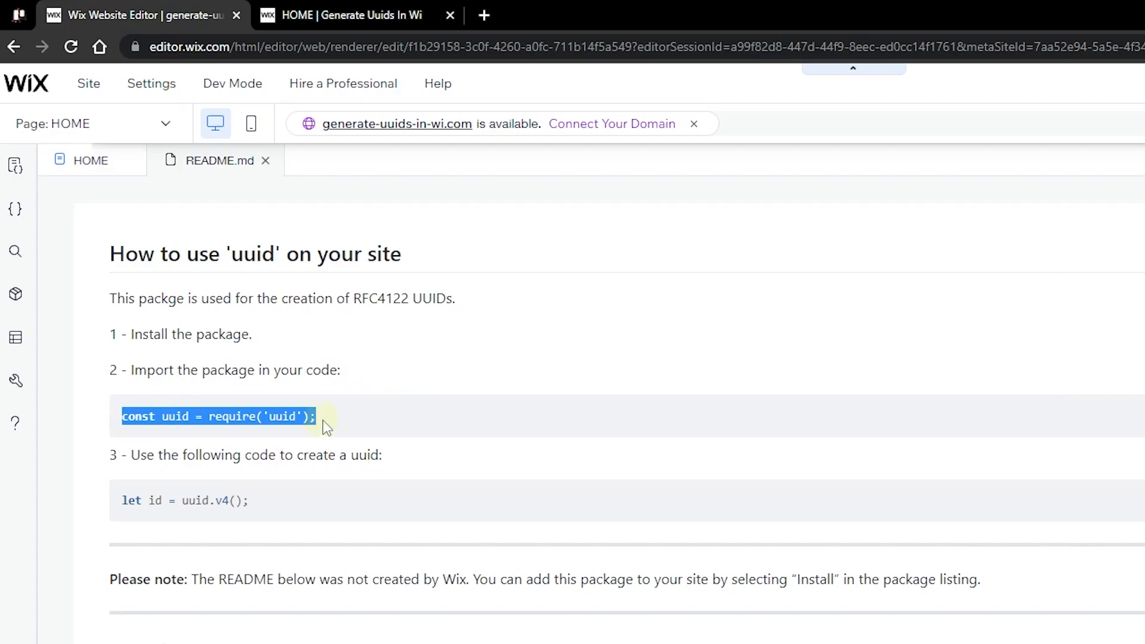
mouse_move(92, 161)
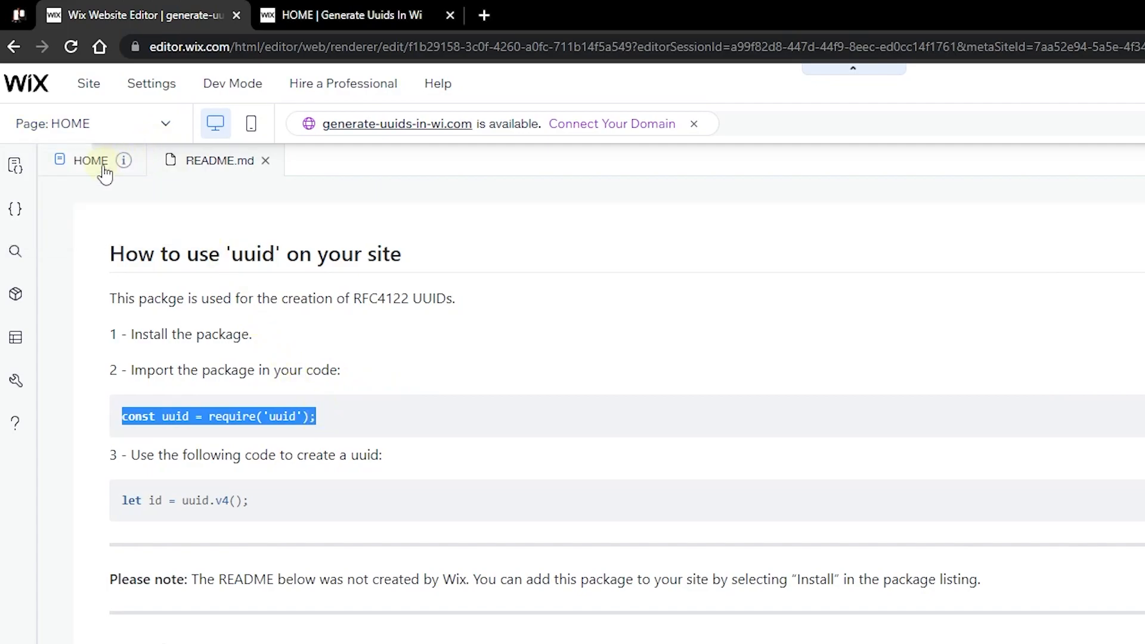
left_click(91, 161)
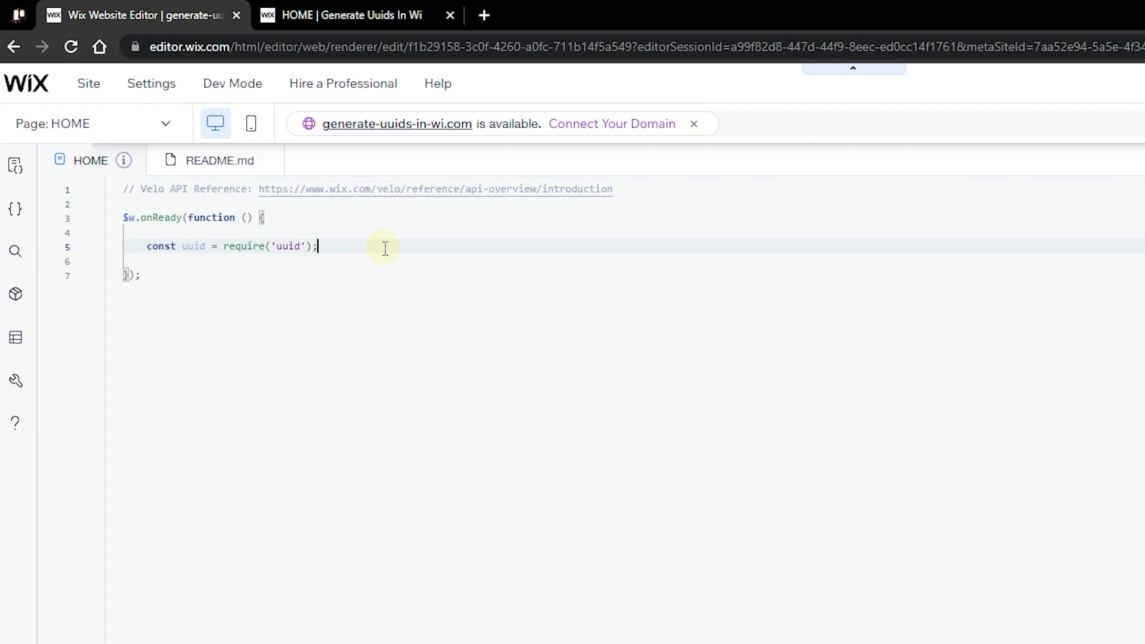
Declare let uuidSet = new Set(); and start a generatedUniqueID() function
key("enter")
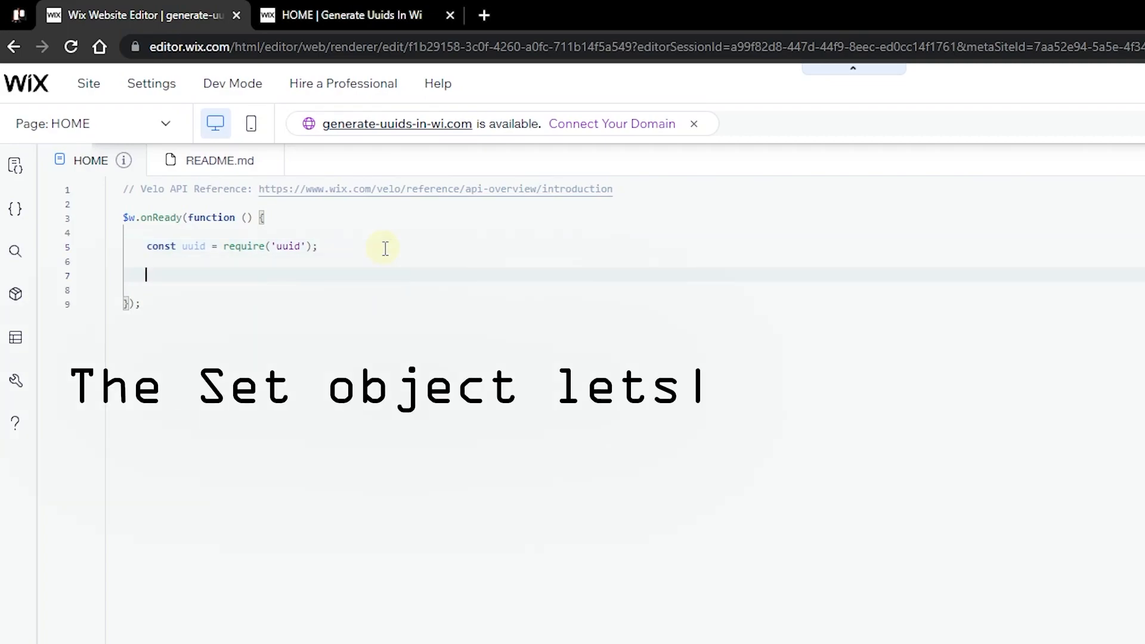
type("let")
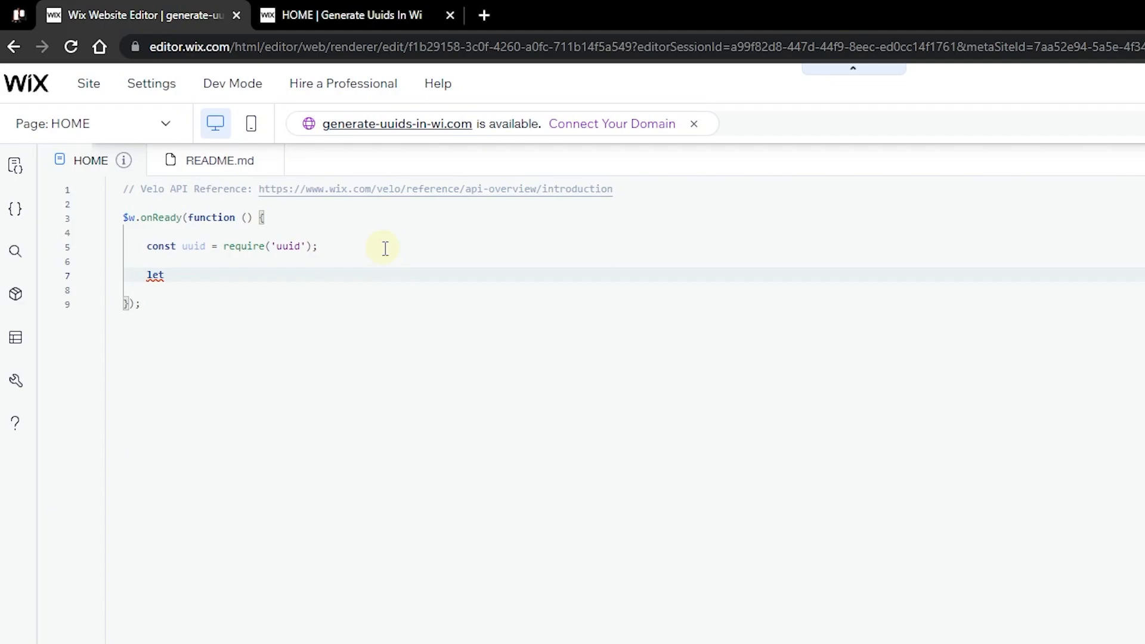
type("uuidSet = new")
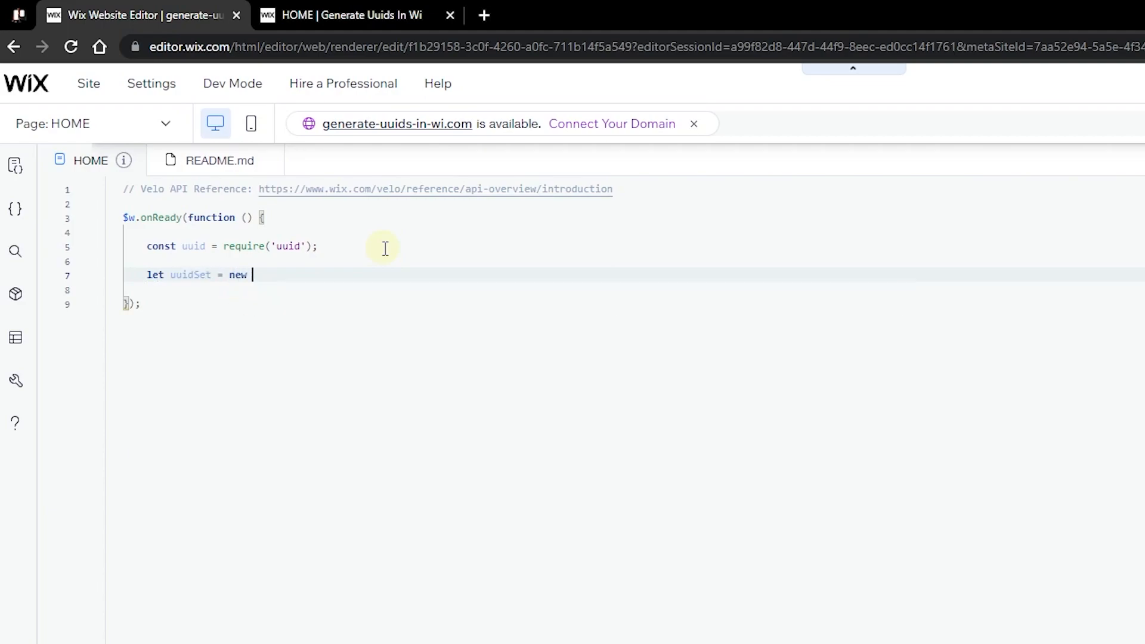
type("Set();")
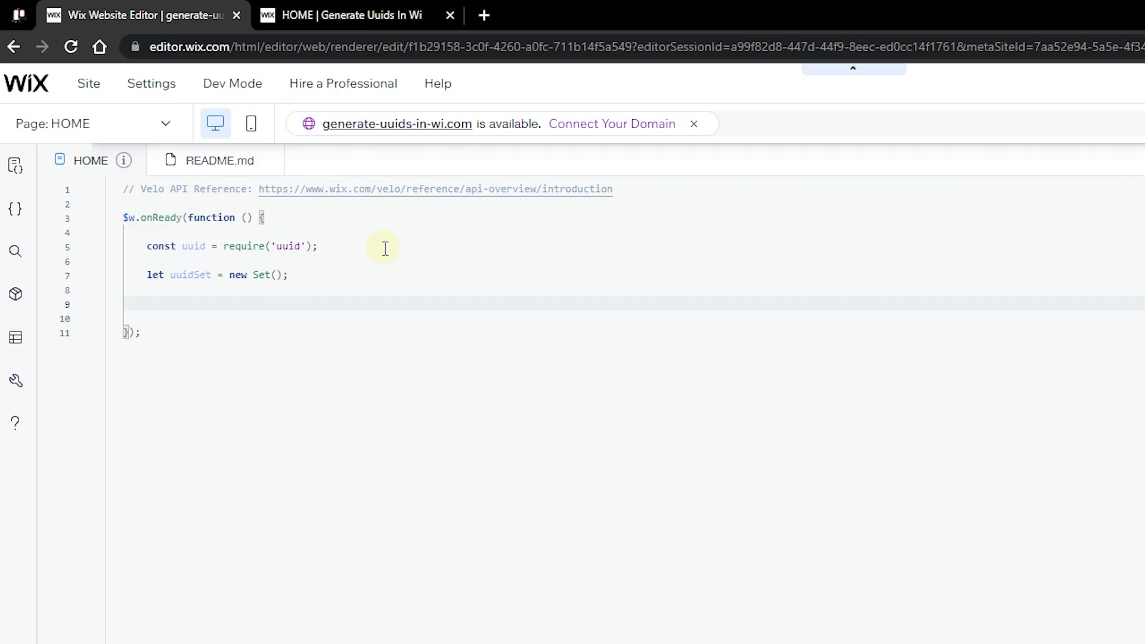
type("function")
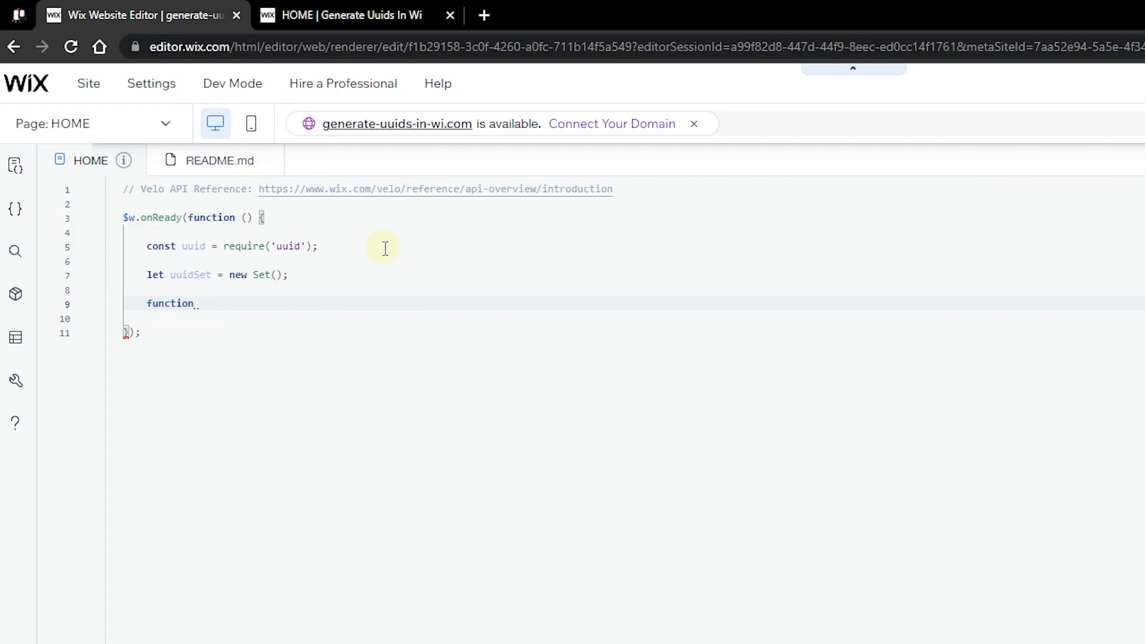
type("generatedU")
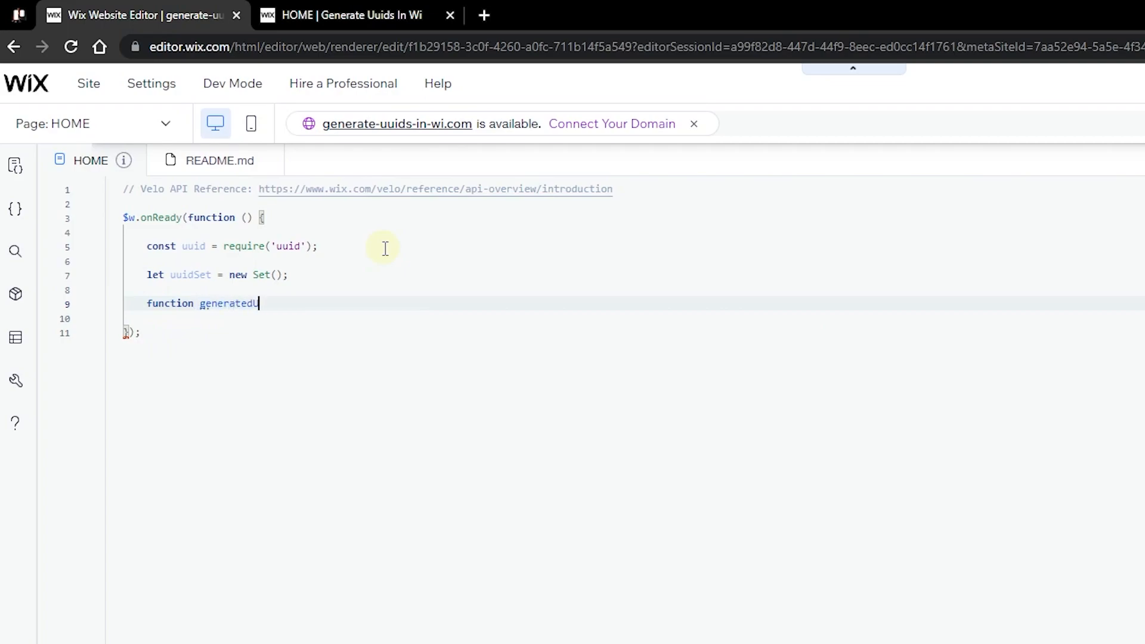
type("niqueID () {")
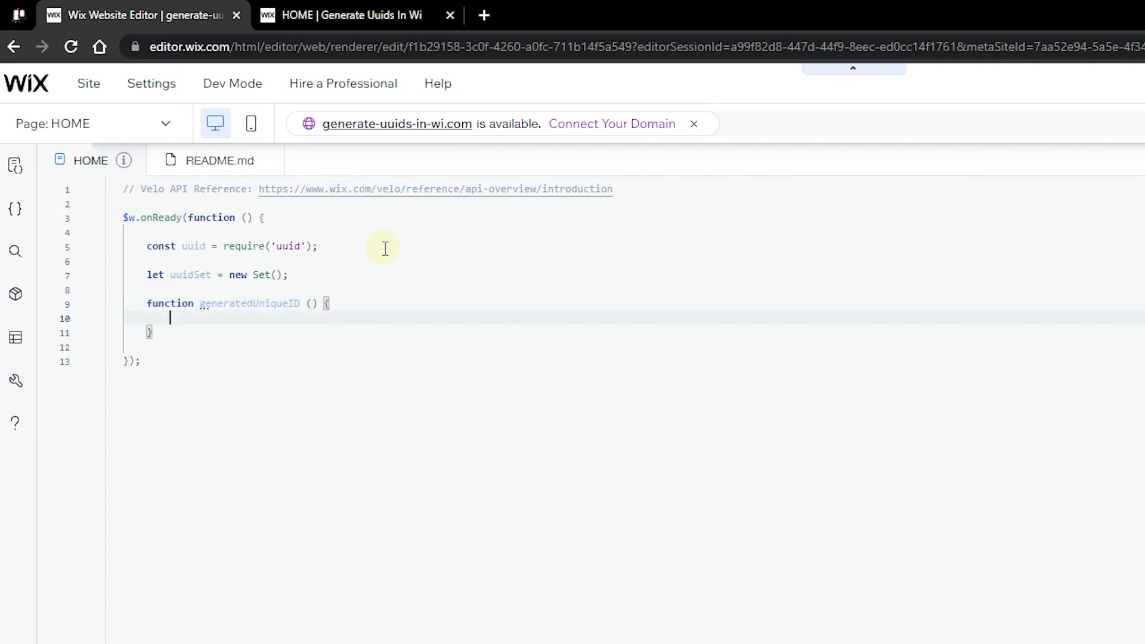
key("Enter")
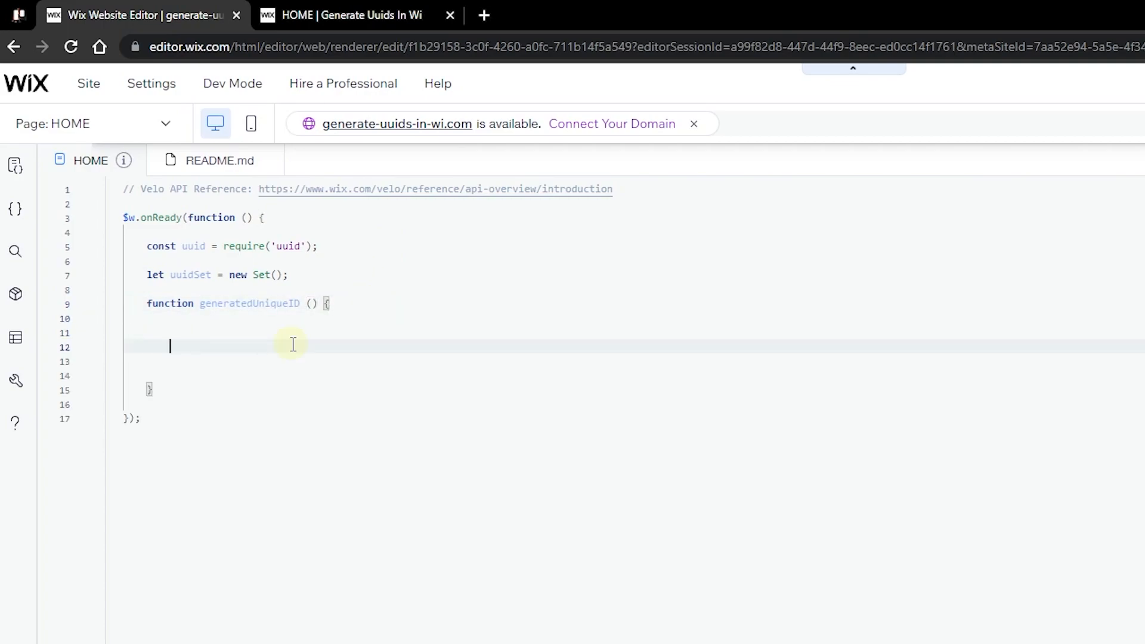
Inside the function set let generatedID = uuid.v4() and return generatedID, checking the README
type("let")
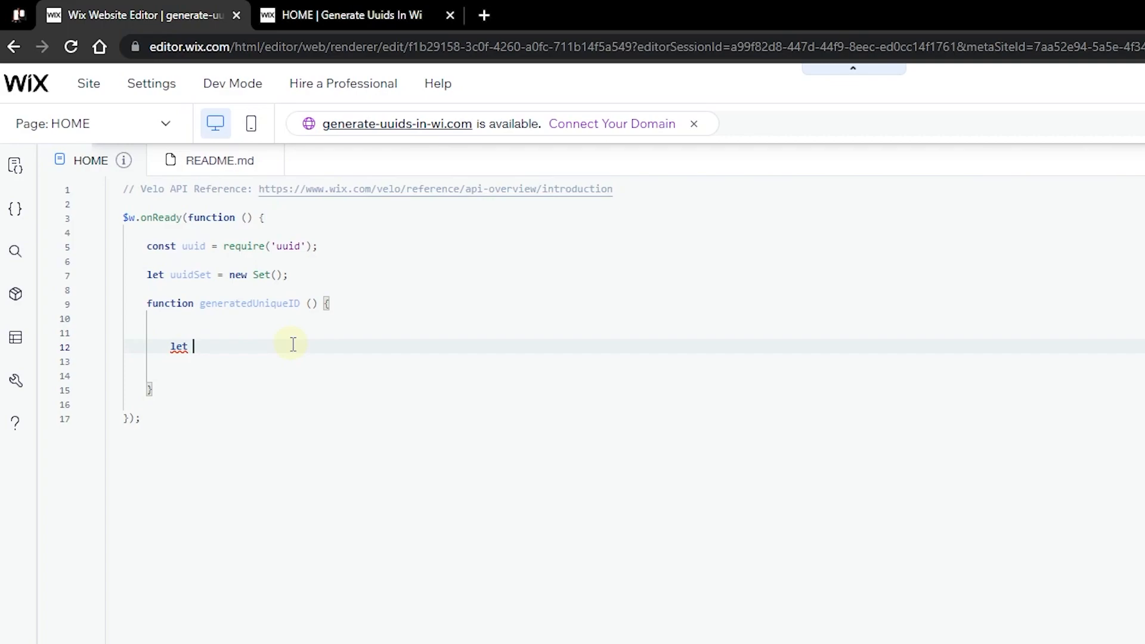
type("generatedID")
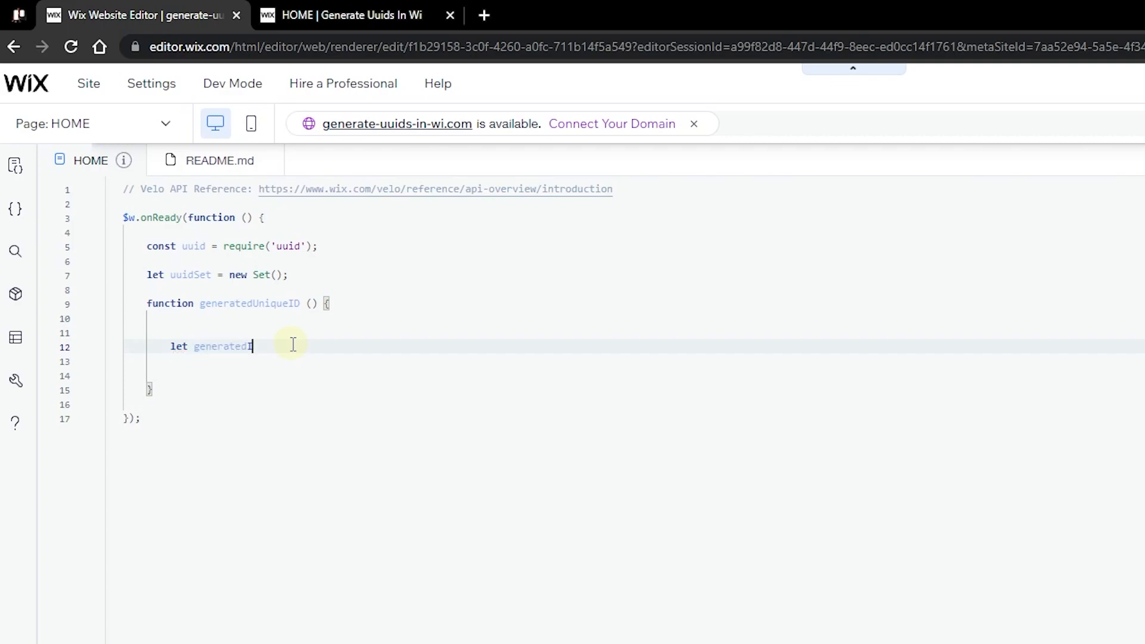
type("D =")
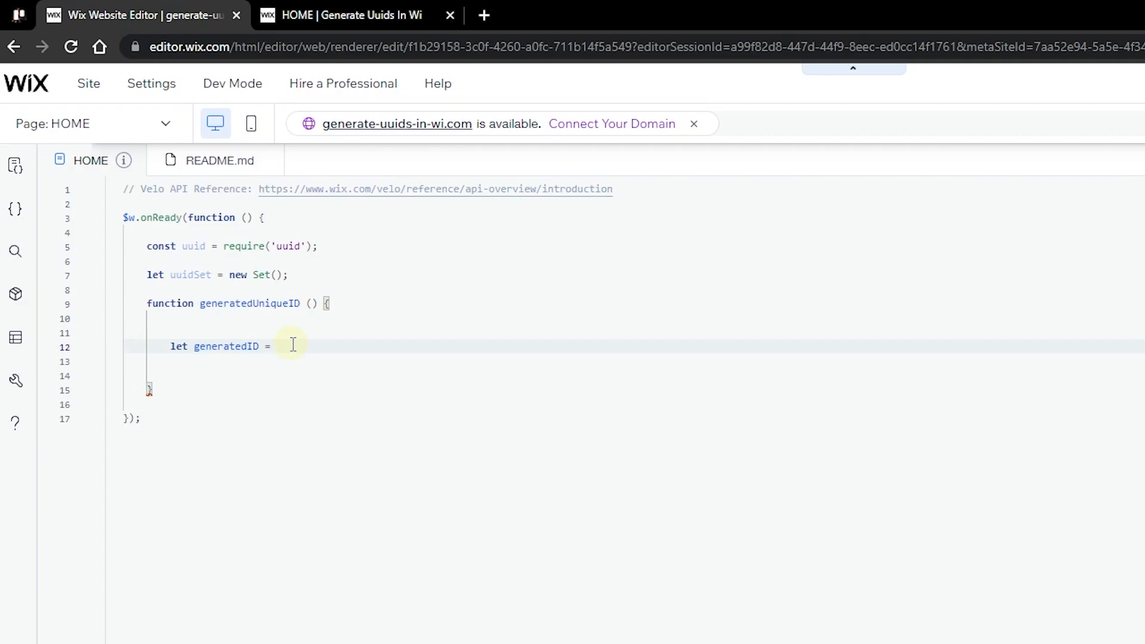
double_click(192, 245)
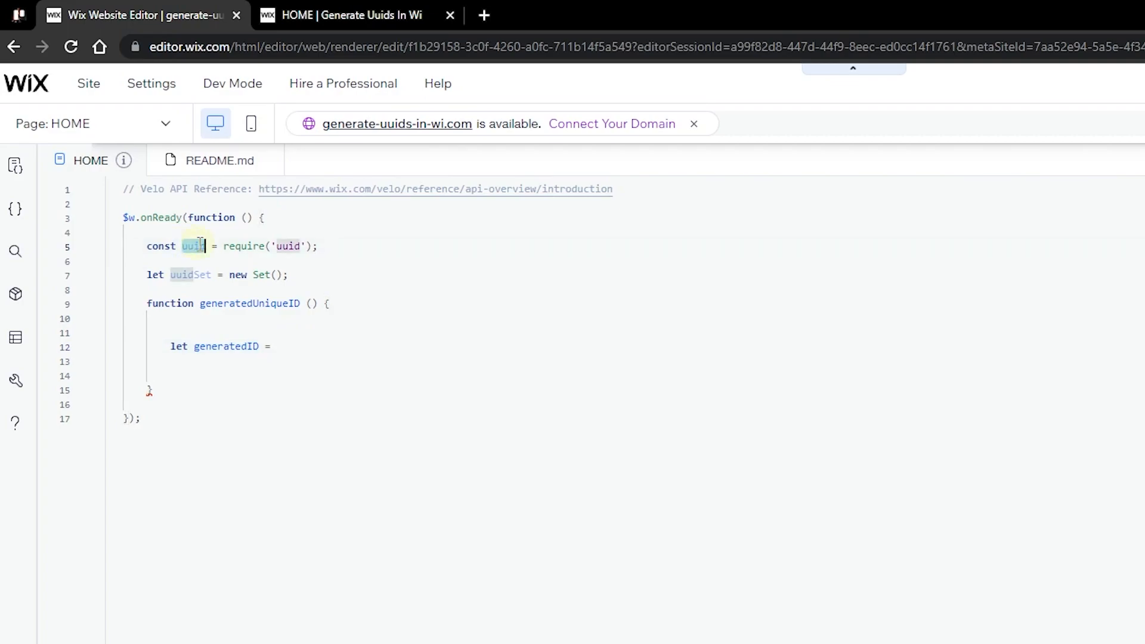
type("uuid.v4")
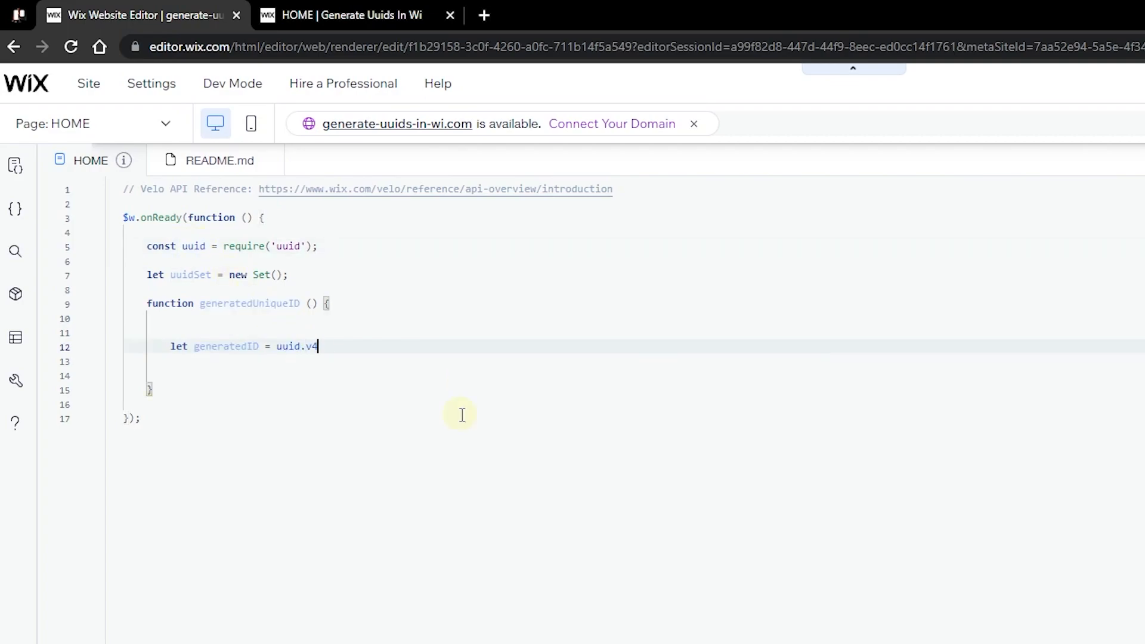
type("()")
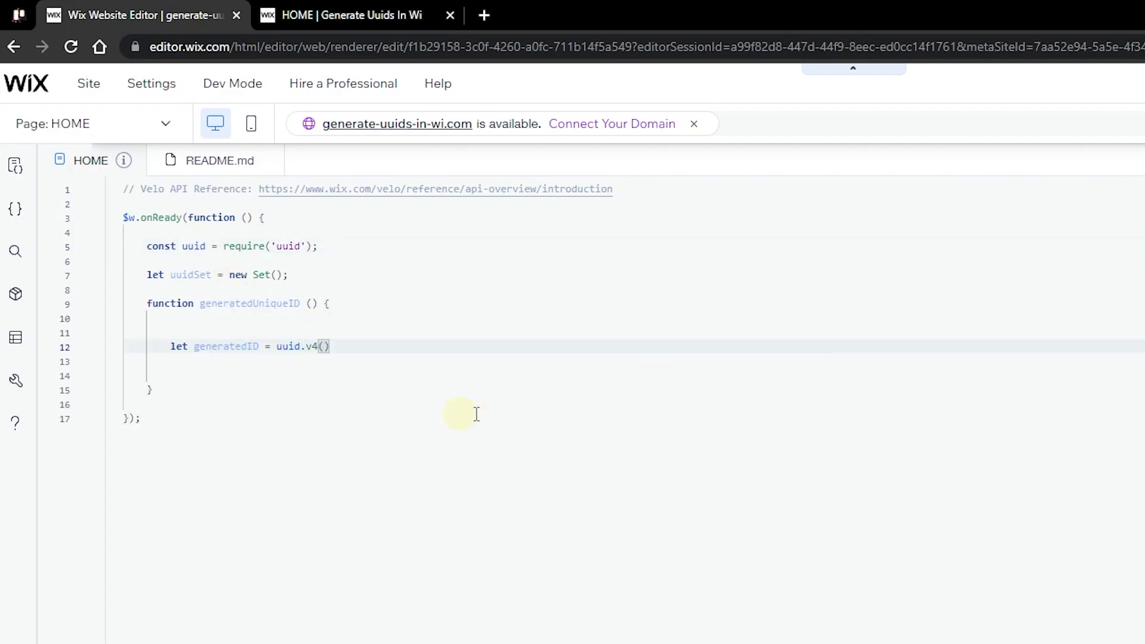
left_click(220, 160)
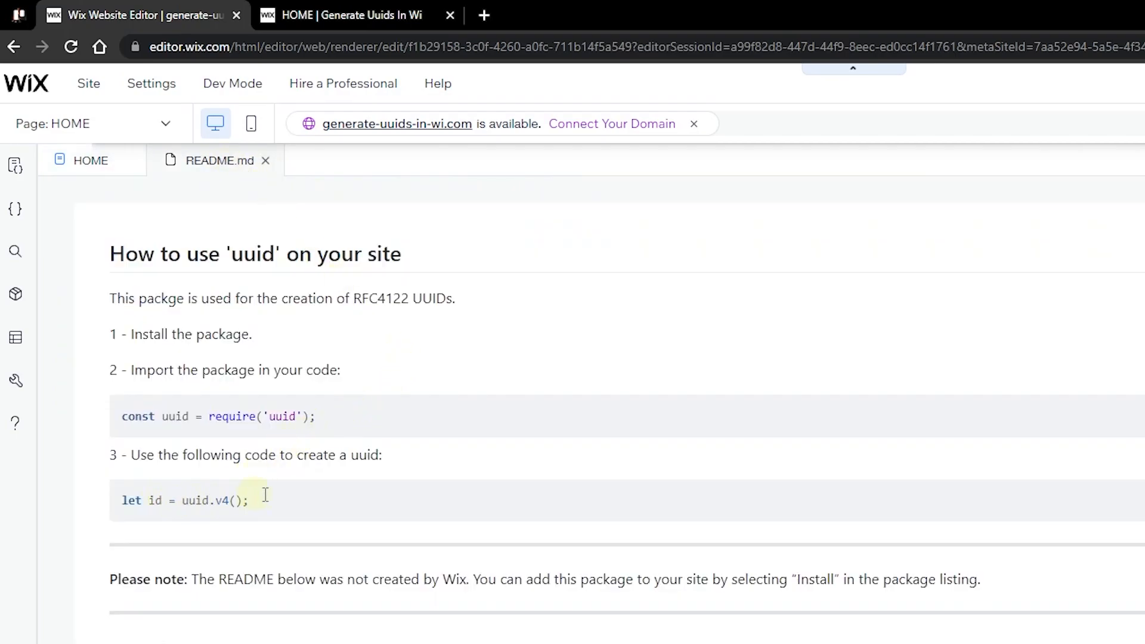
left_click(91, 160)
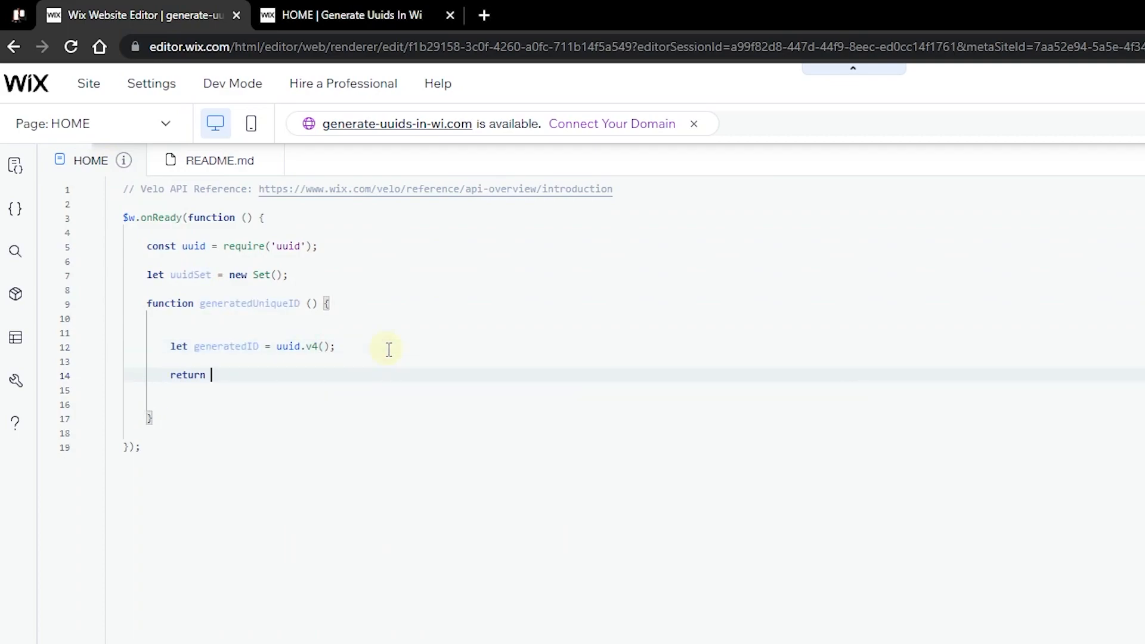
type("generatedID")
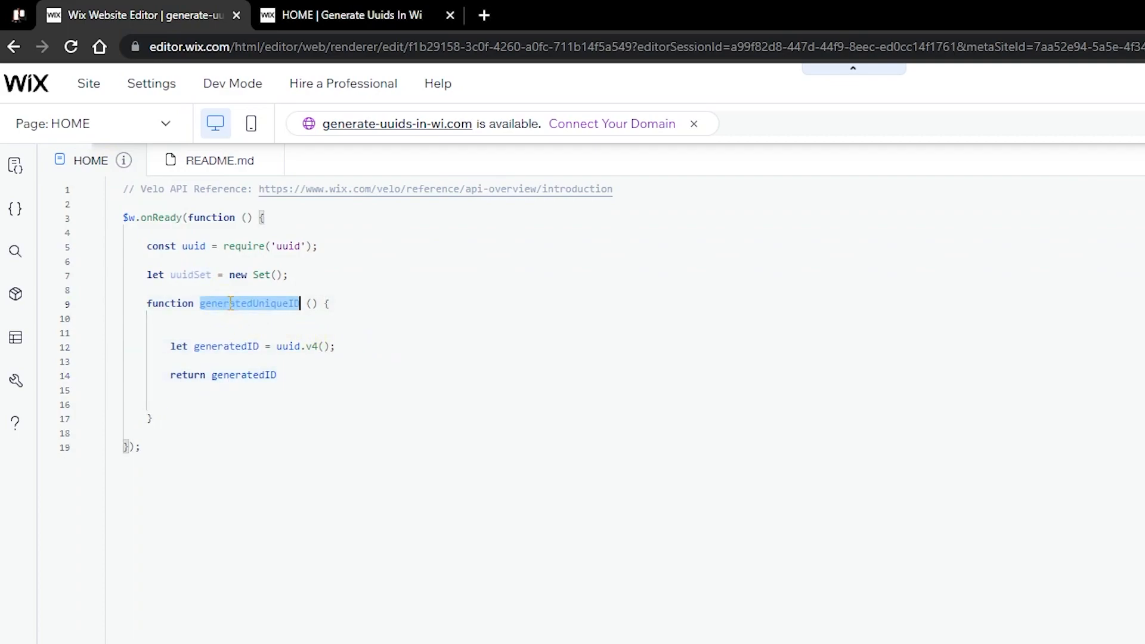
left_click(334, 346)
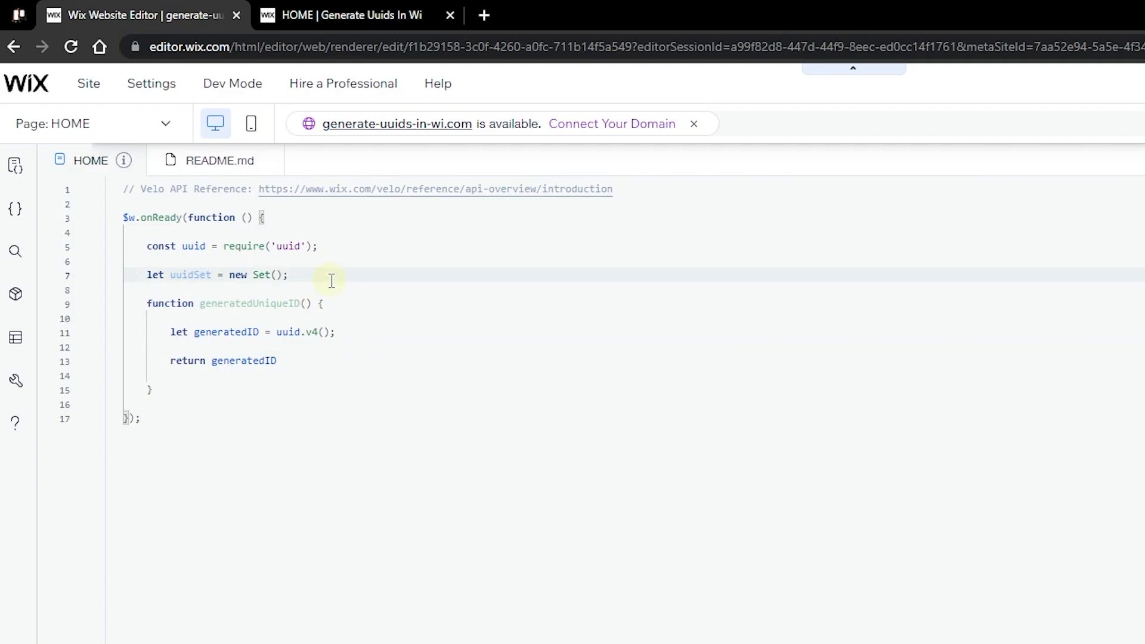
left_click(286, 274)
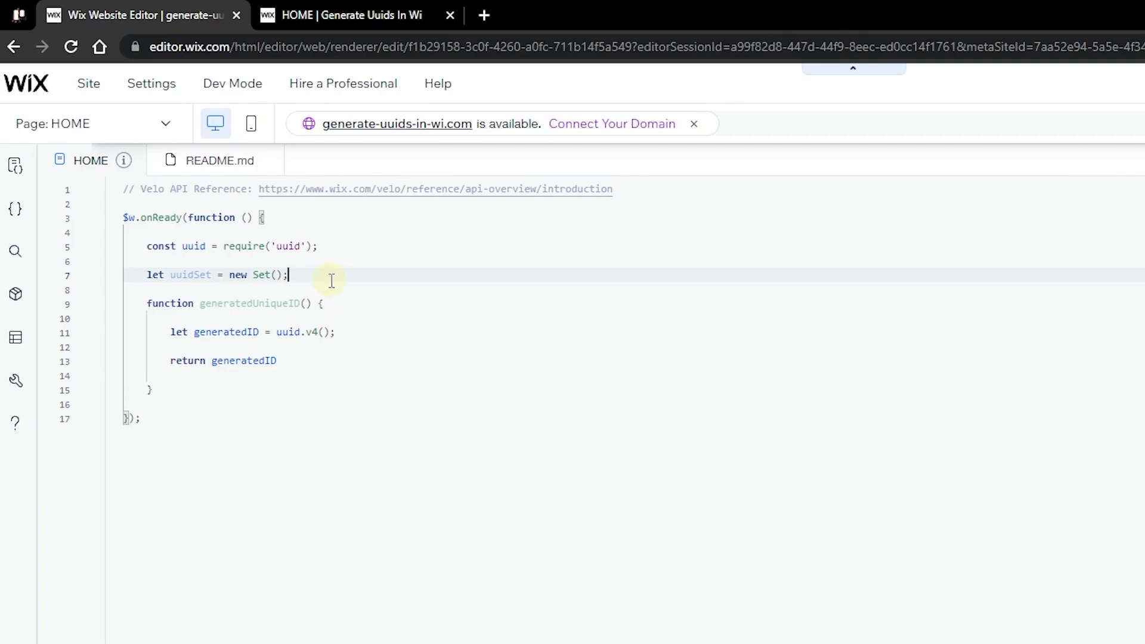
Add while (uuidSet.has(generatedID)) { generatedID = uuid.v4(); } to the function
key("enter")
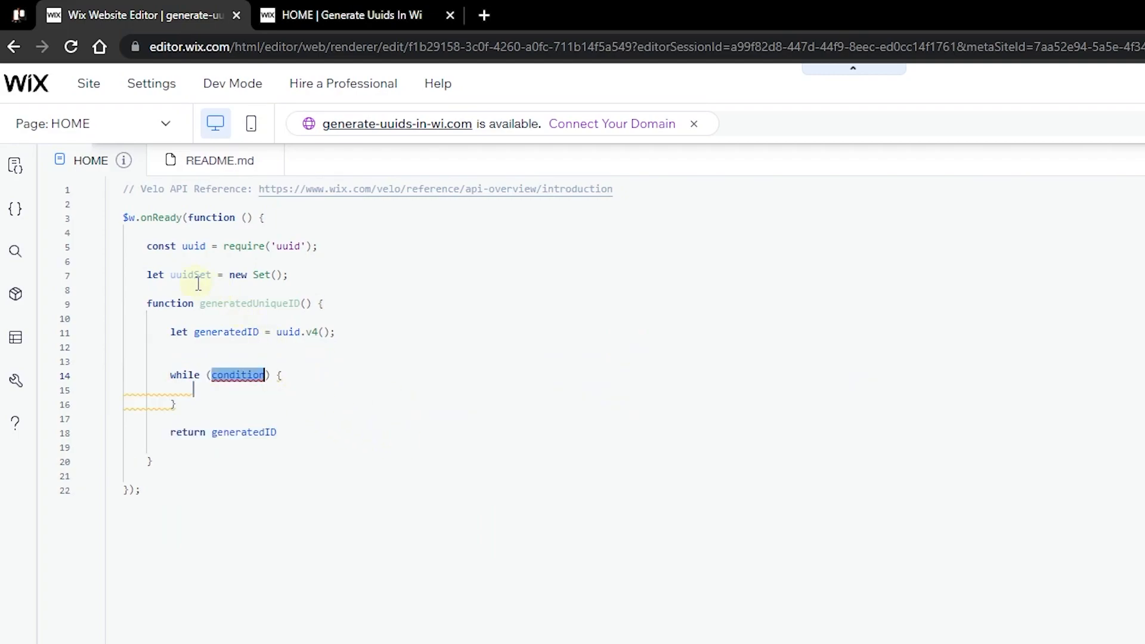
double_click(189, 274)
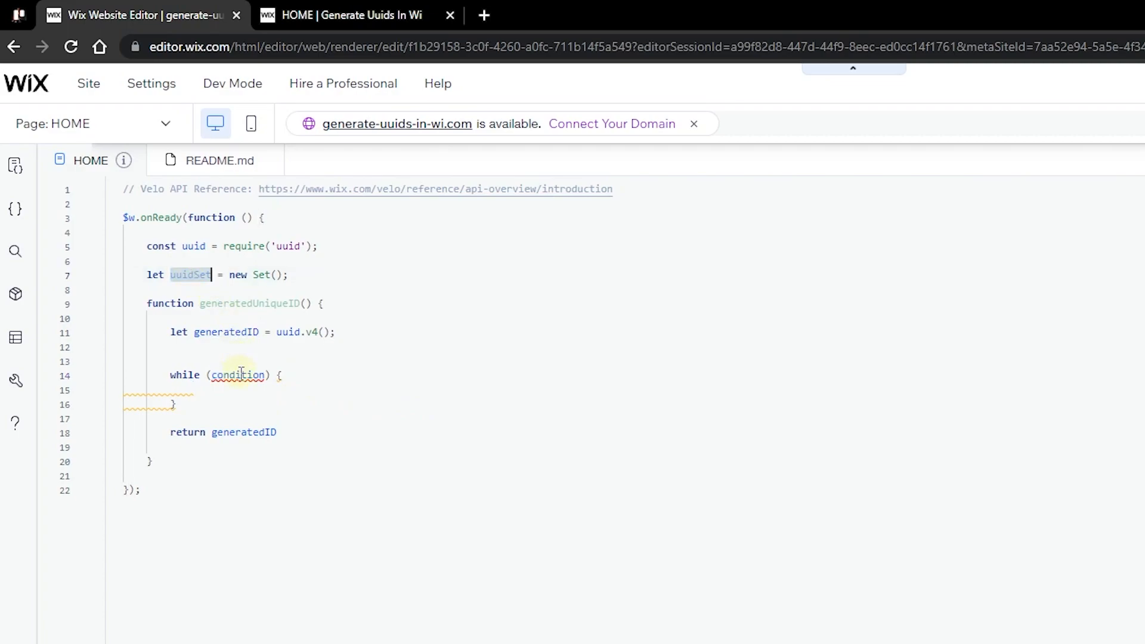
type("uuidSet.has(")
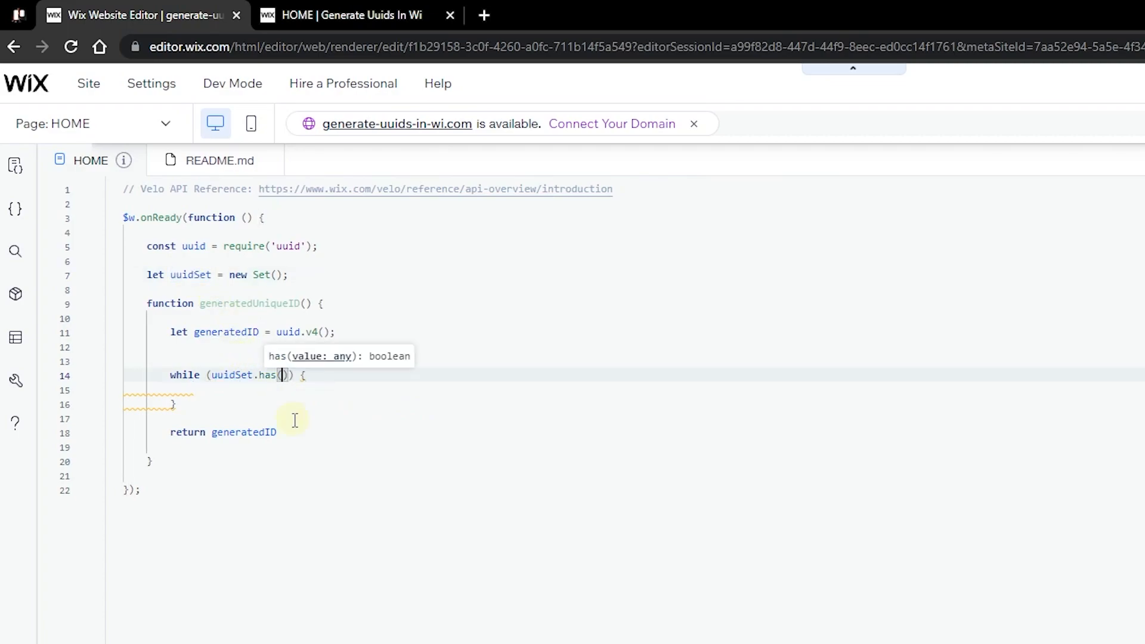
double_click(226, 332)
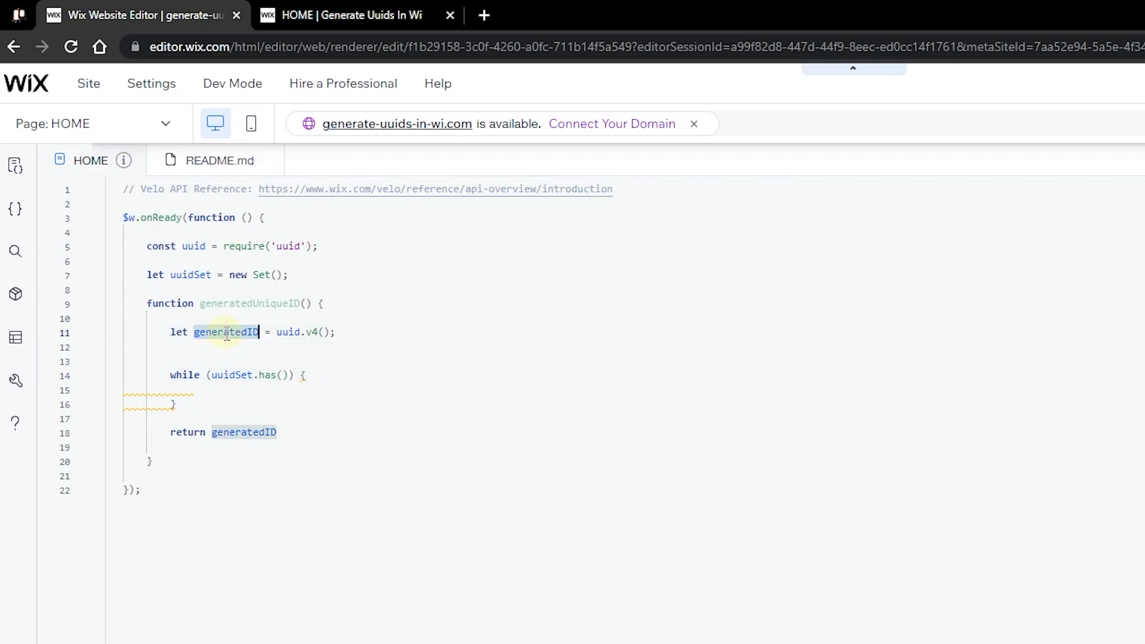
type("generatedID")
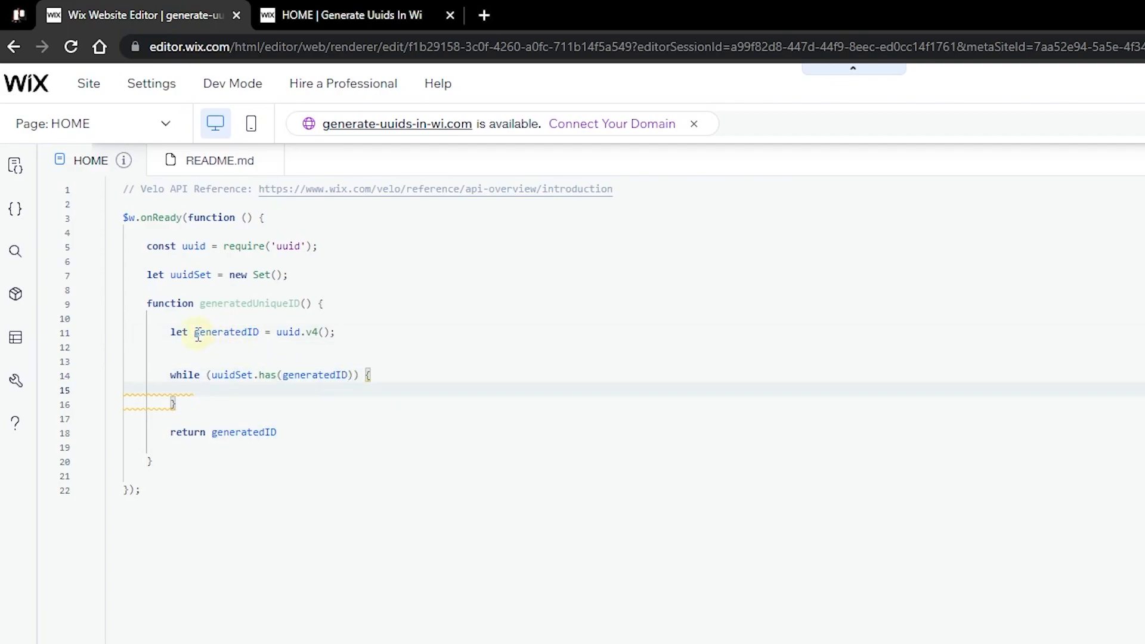
double_click(223, 332)
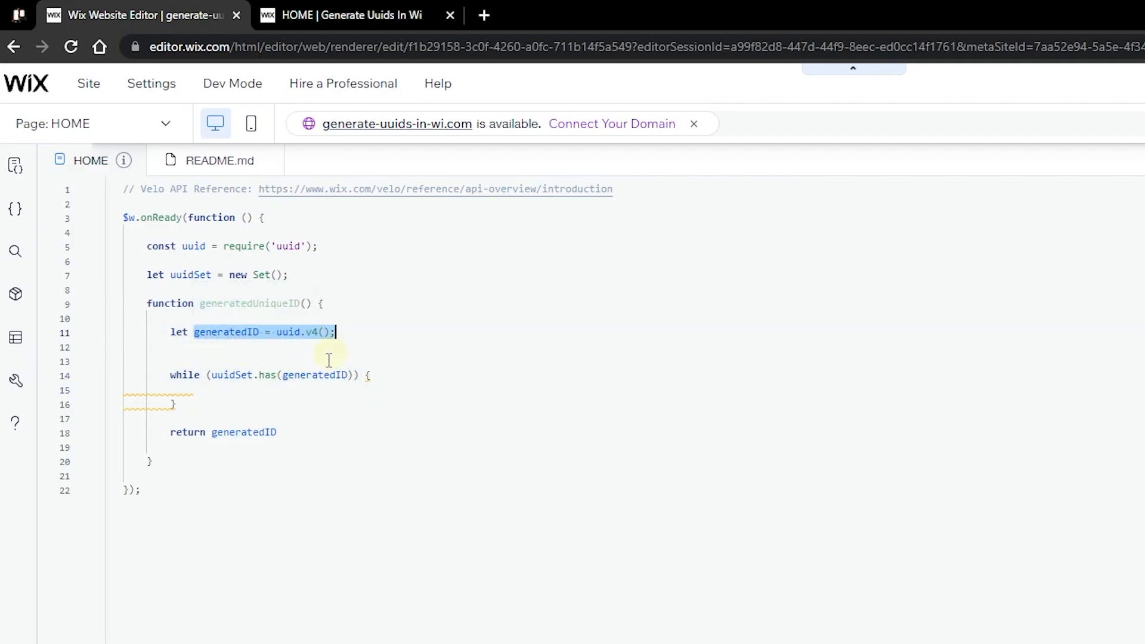
type("generatedID = uuid.v4();")
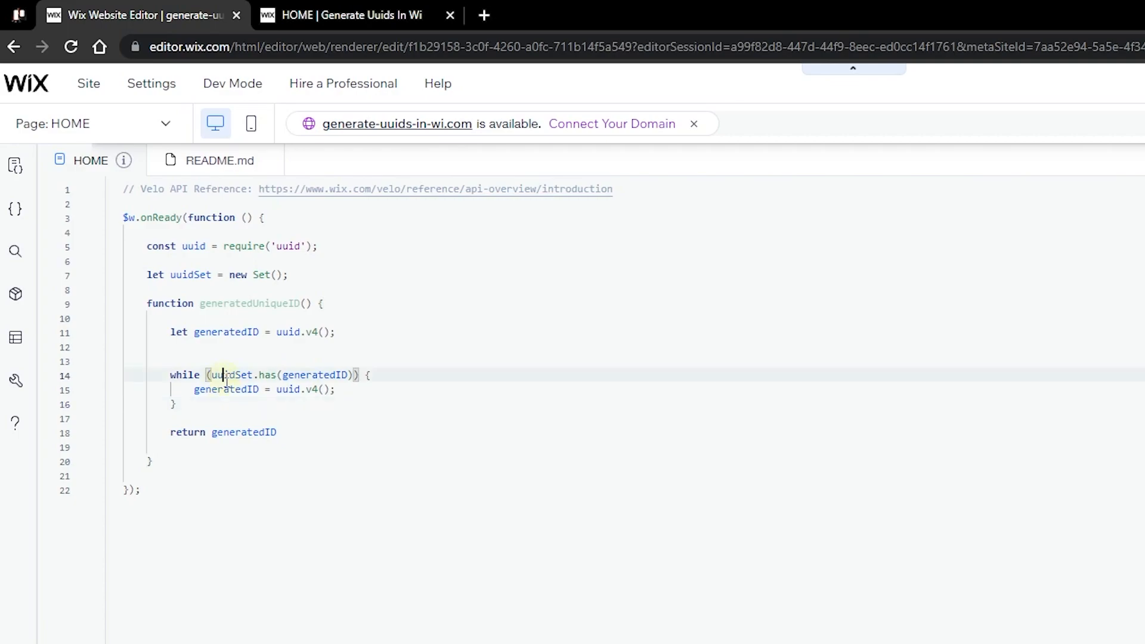
Add uuidSet.add(generatedID) below the loop
type("uuidSet")
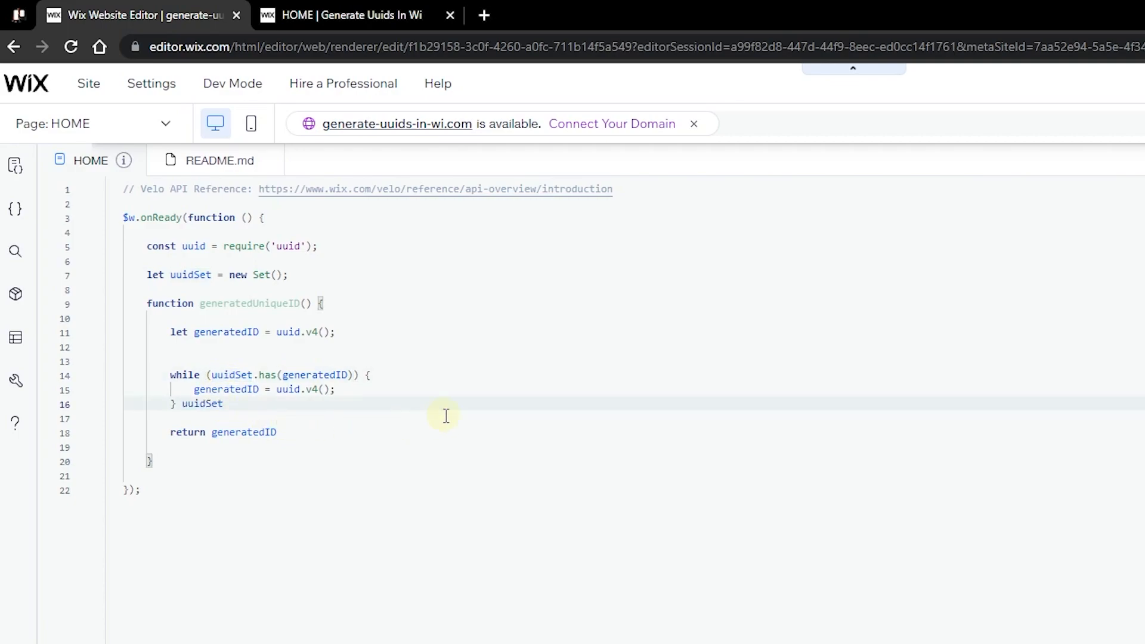
type(".add")
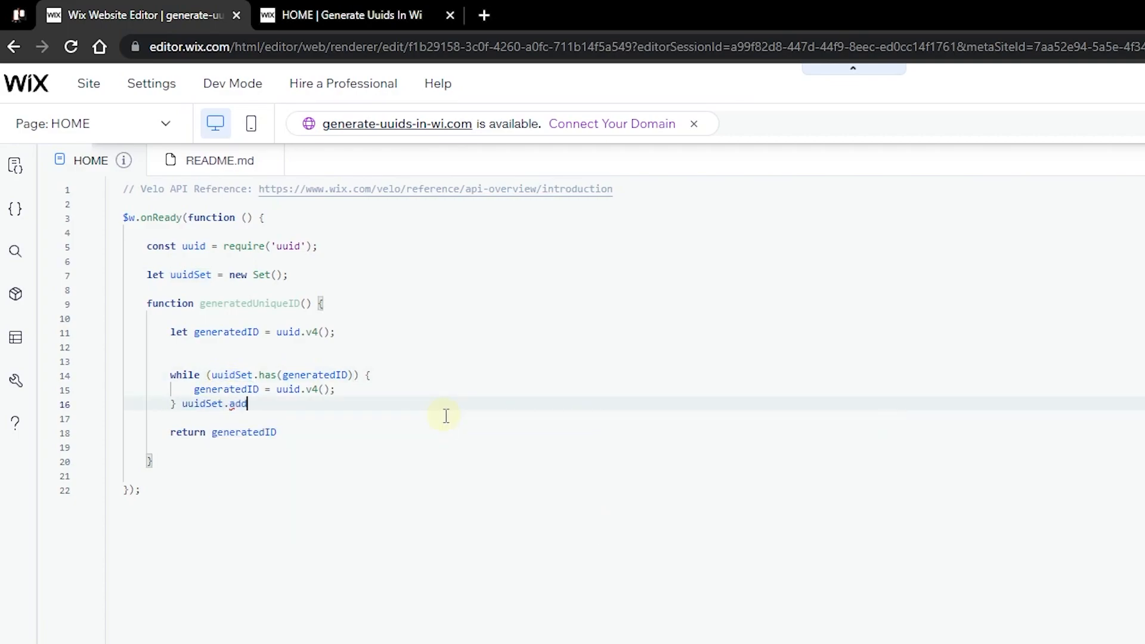
type("(")
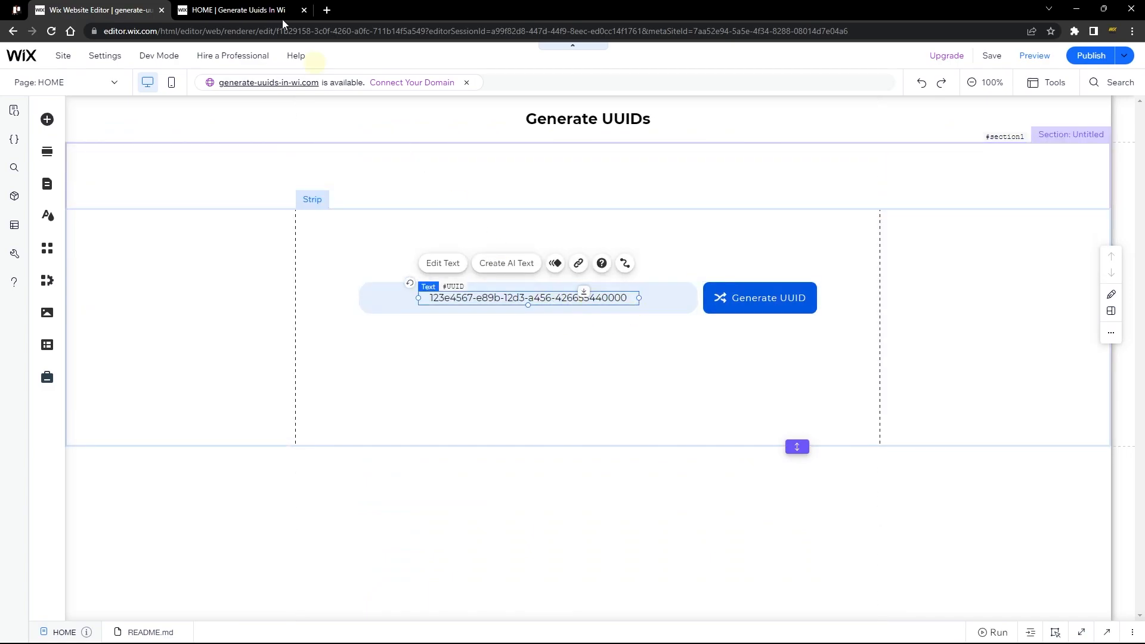
Check the published site tab, then return to the editor's page code
left_click(235, 10)
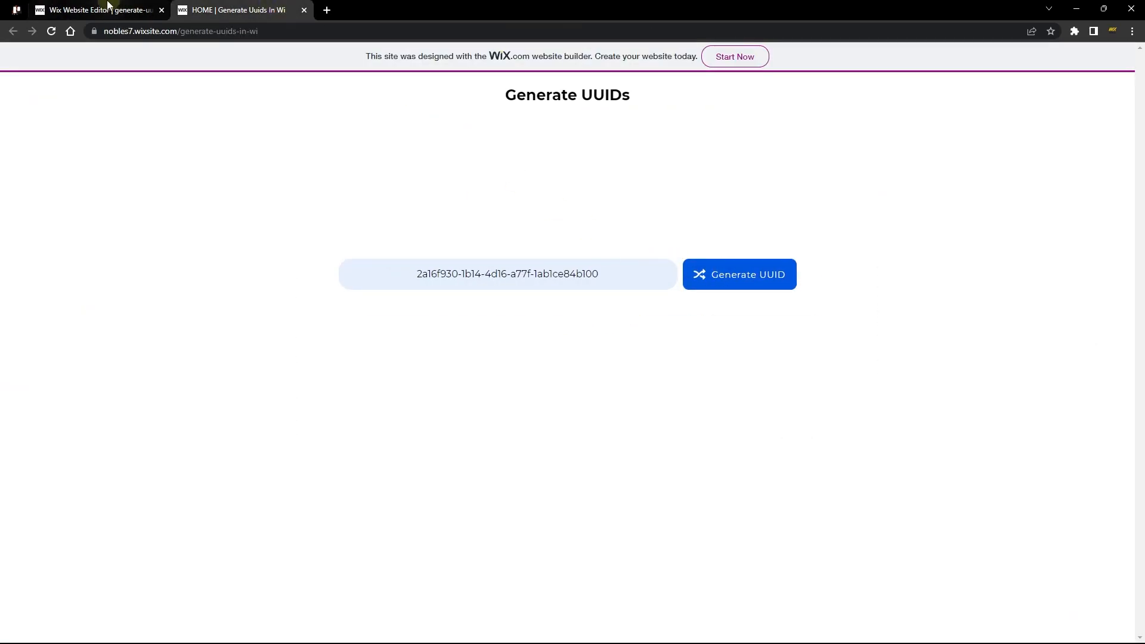
left_click(99, 10)
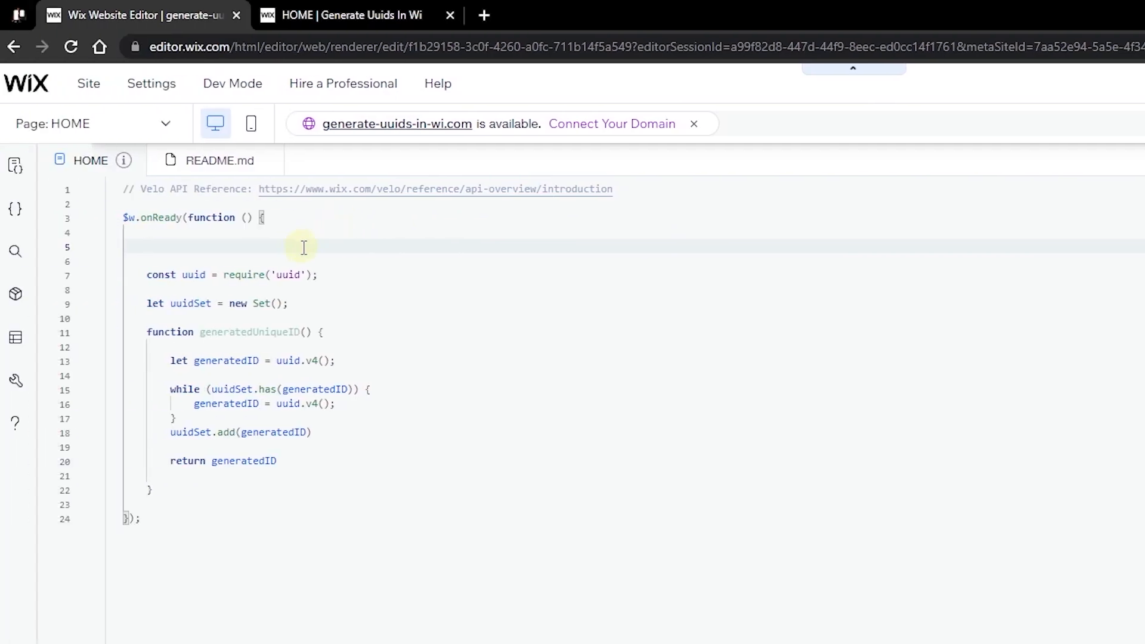
Write a #generateButton onClick handler setting #UUIDText's text to `${generatedUniqueID()}`
type("$w(\"#generateButton\").onClick((")
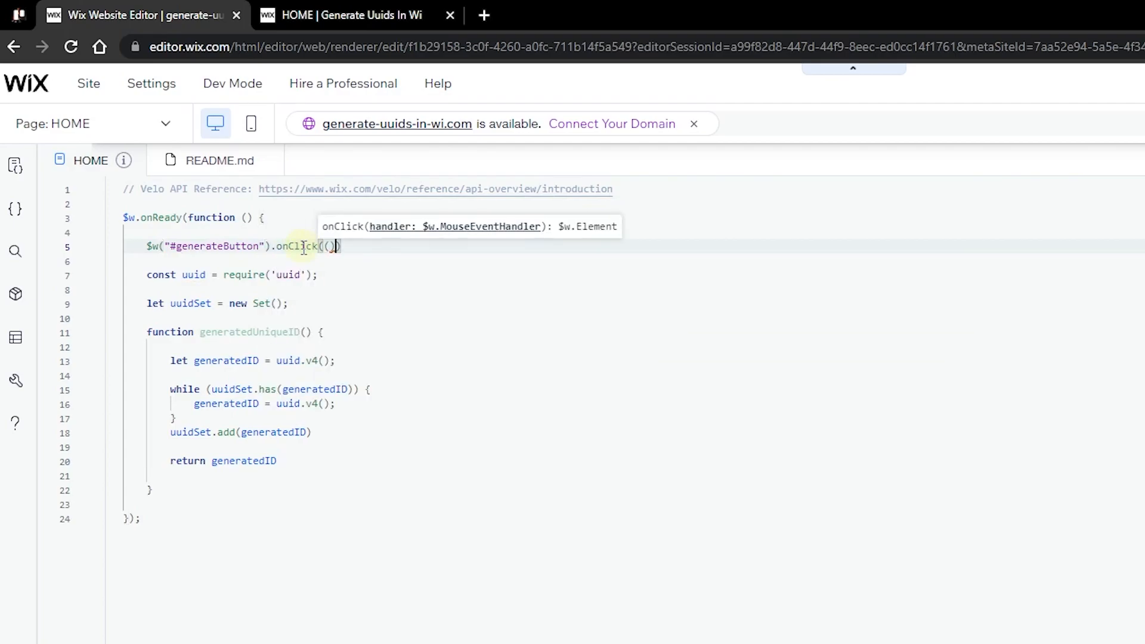
type("()=>{}")
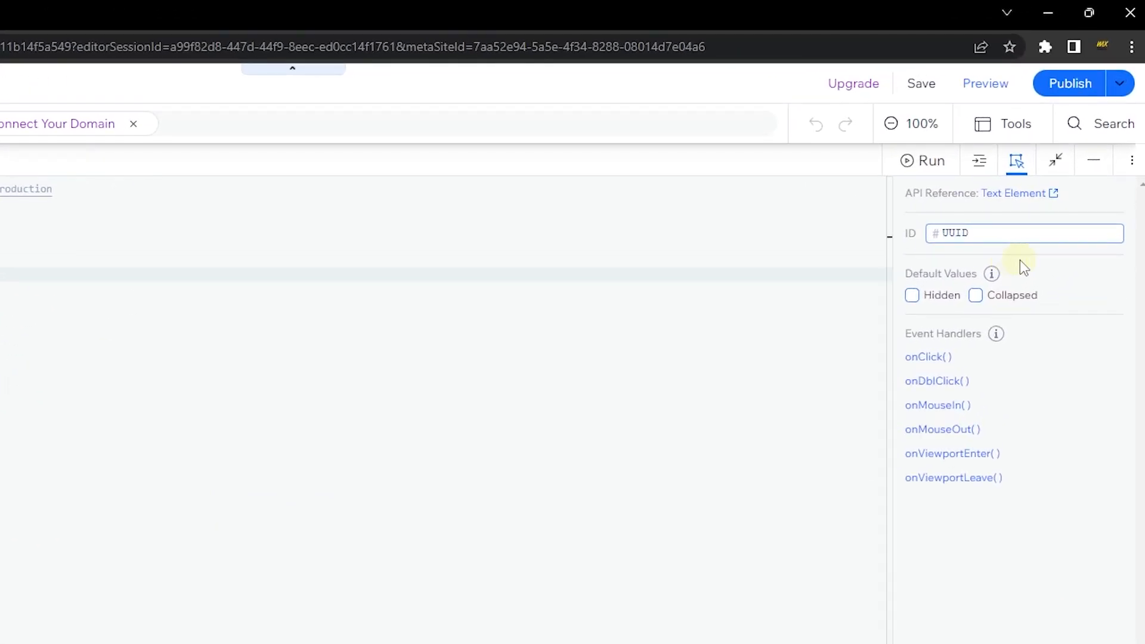
type("Text")
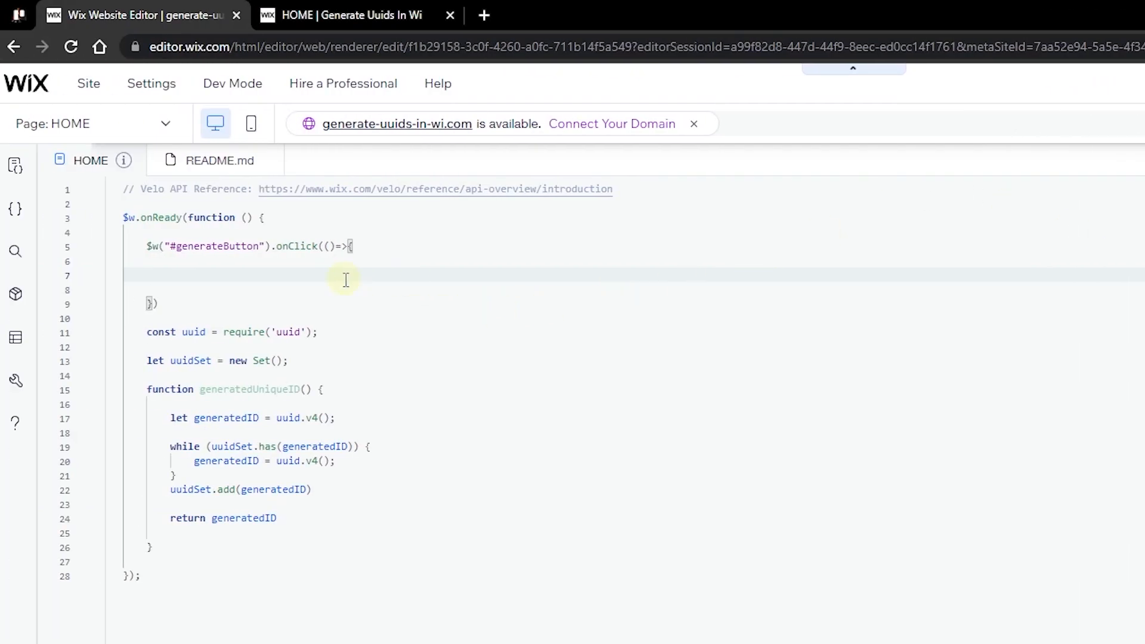
type("$w(")
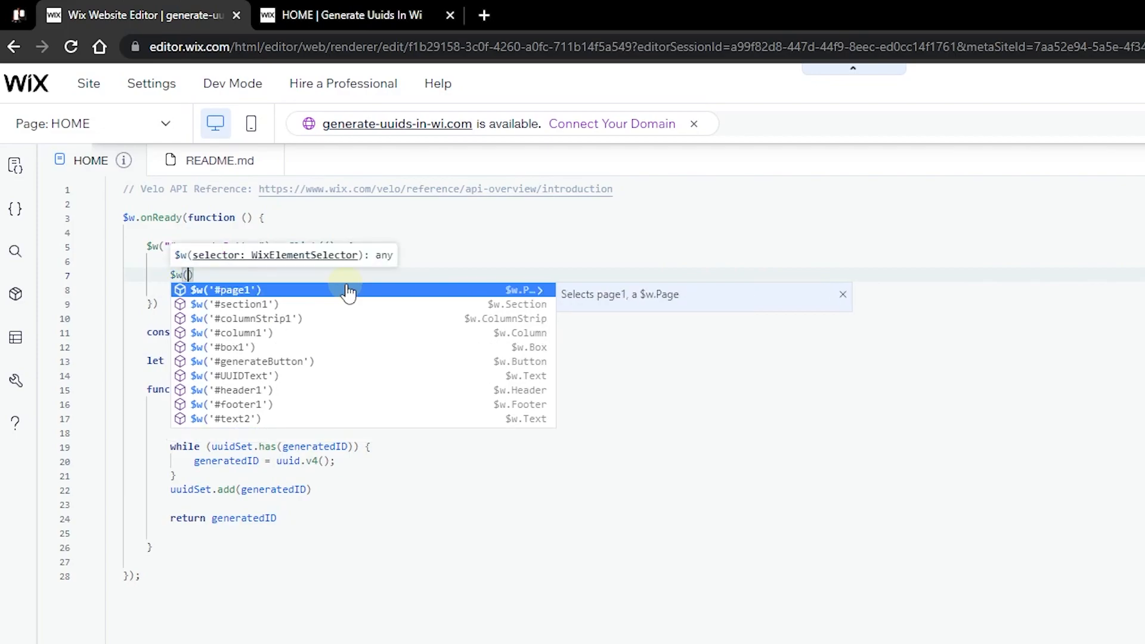
type("#UUIDText")
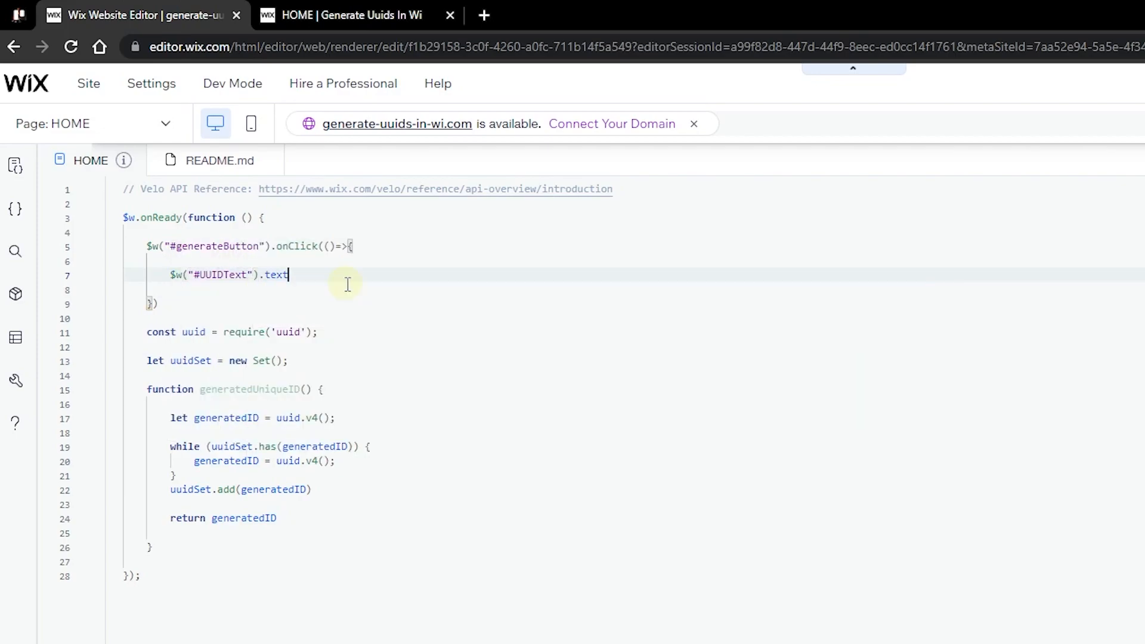
type("=")
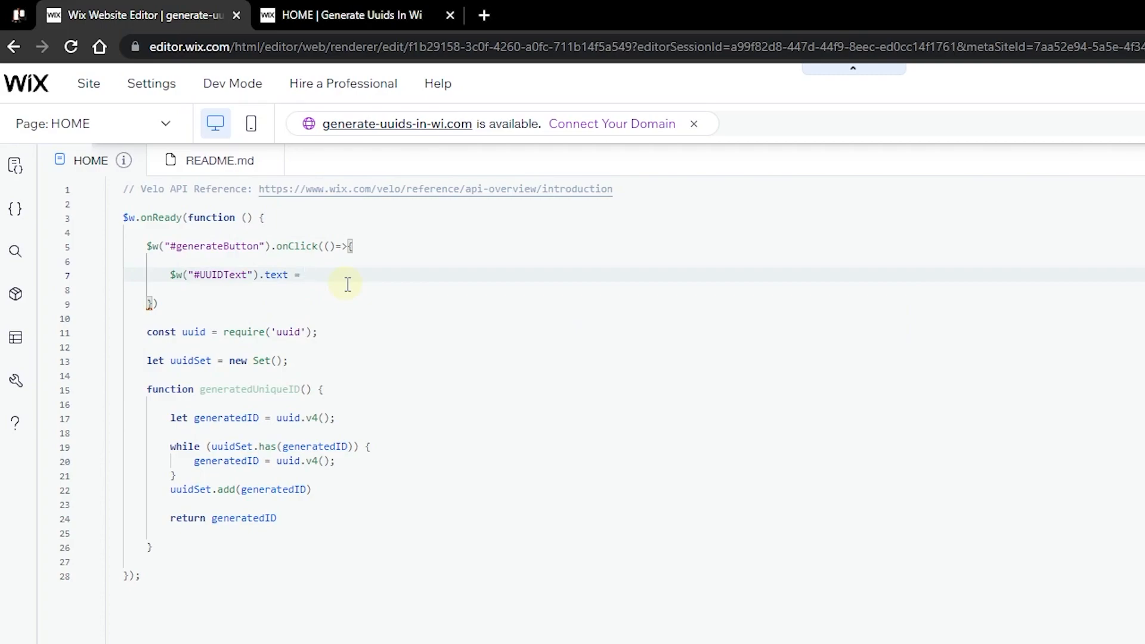
type("`")
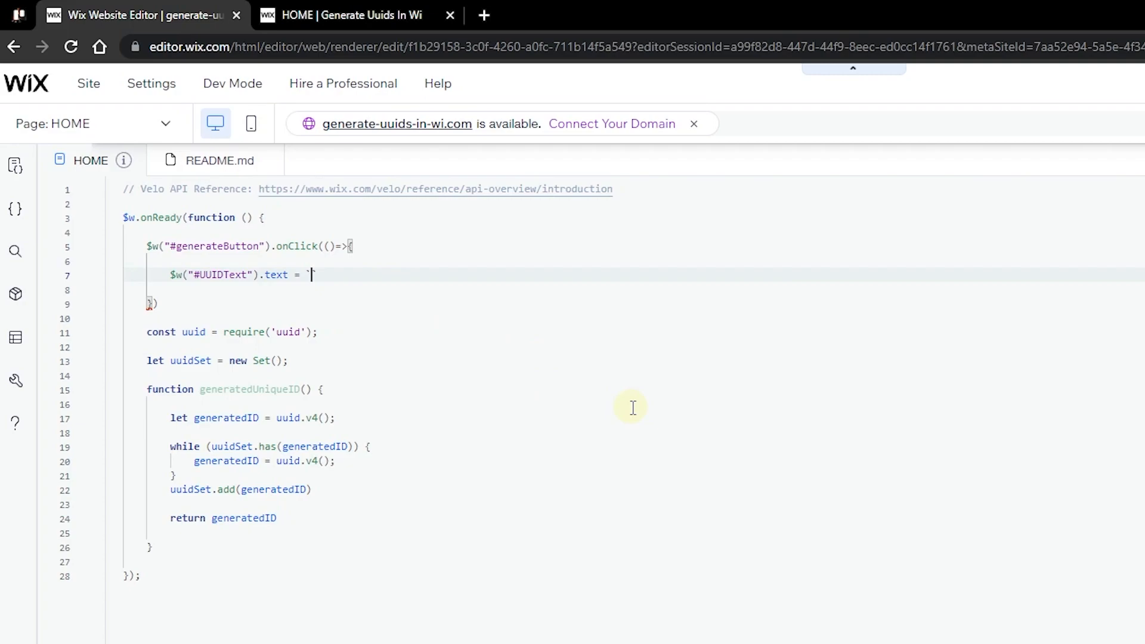
mouse_move(374, 325)
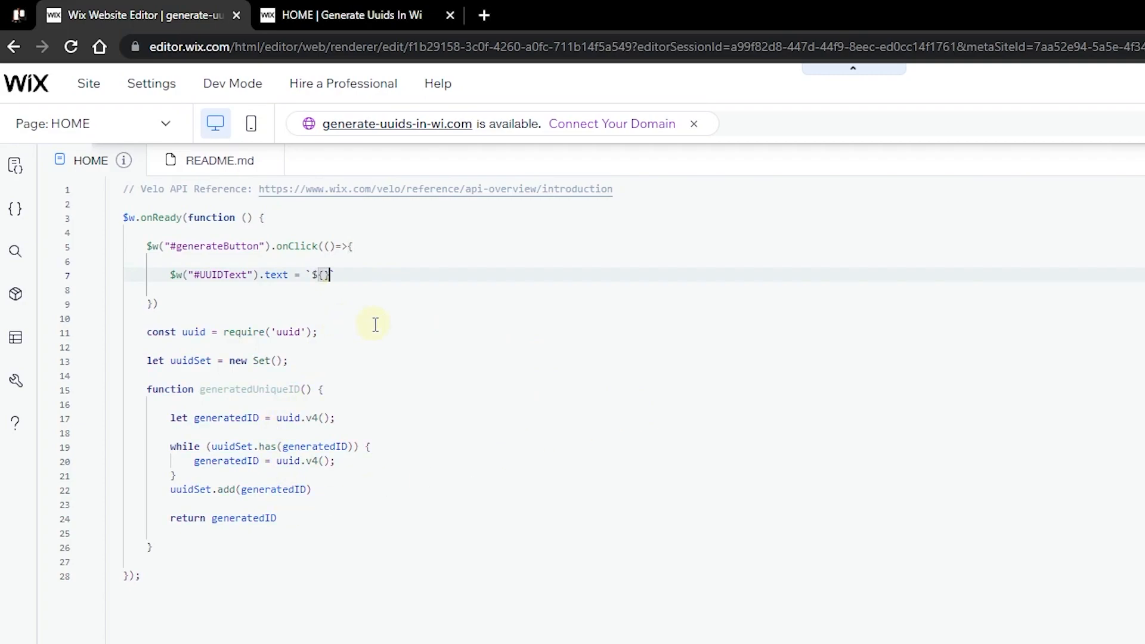
double_click(233, 389)
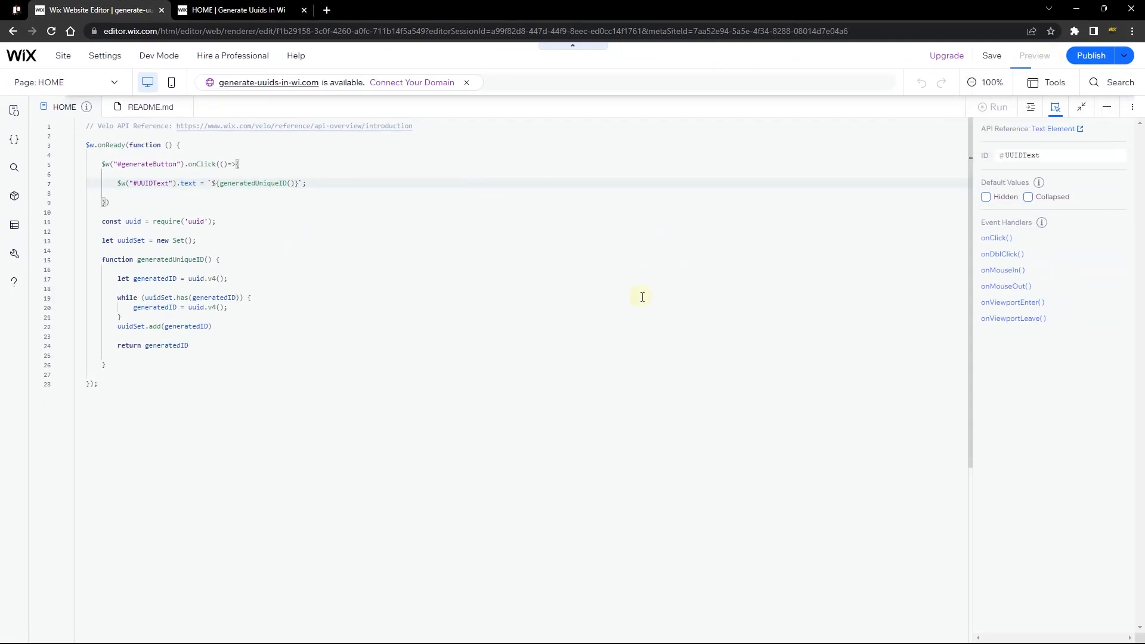
Preview the page and generate several UUIDs, each a fresh value
left_click(1033, 56)
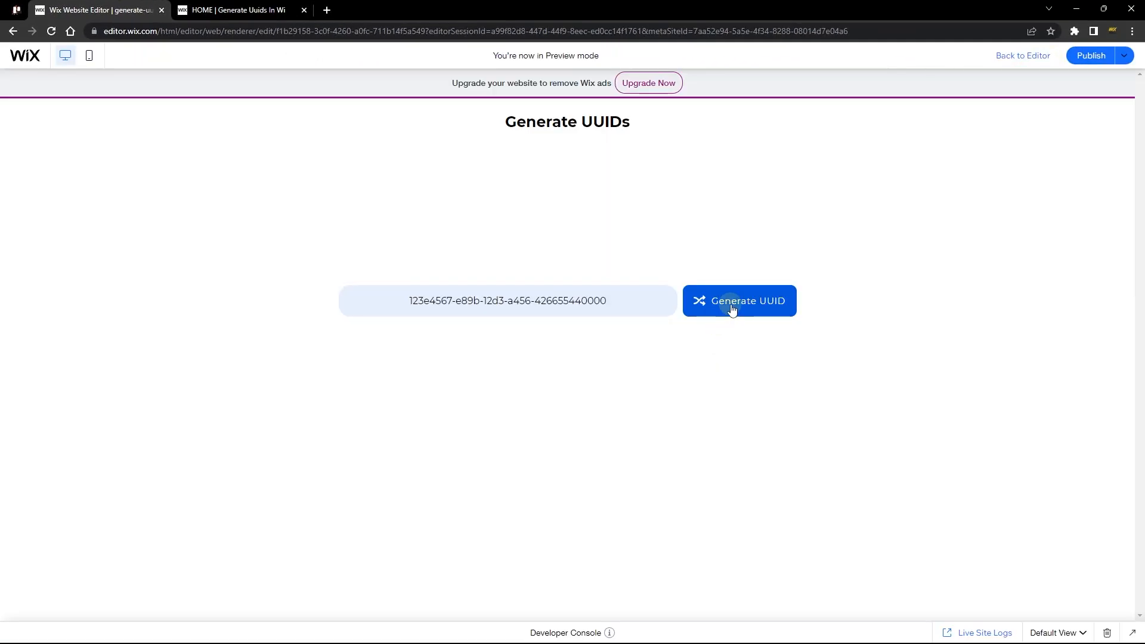
left_click(738, 300)
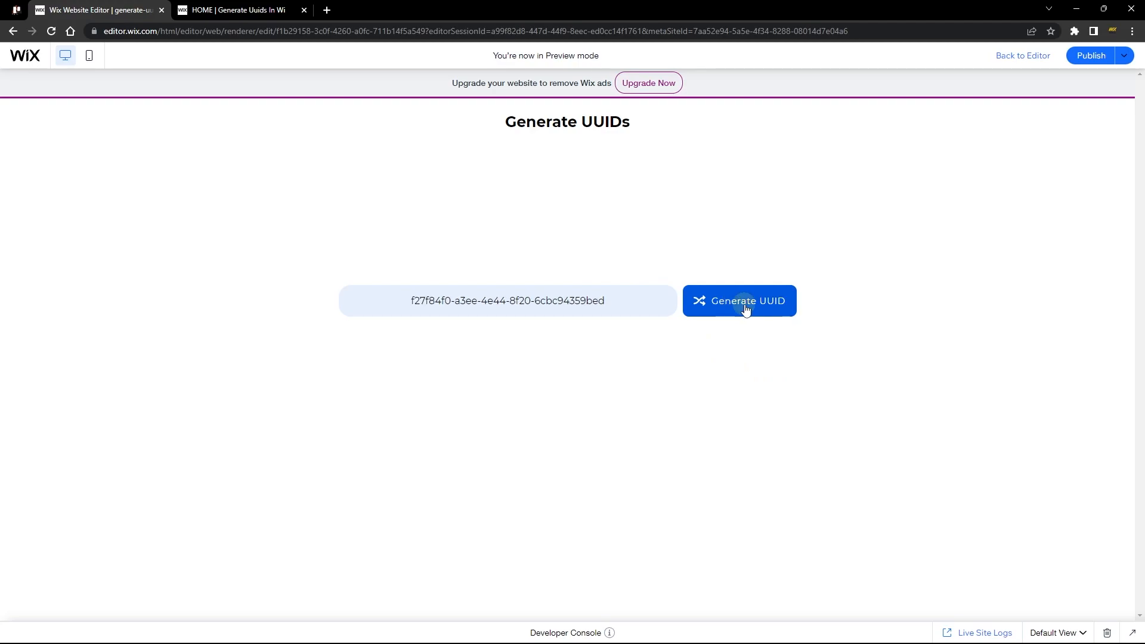
left_click(738, 300)
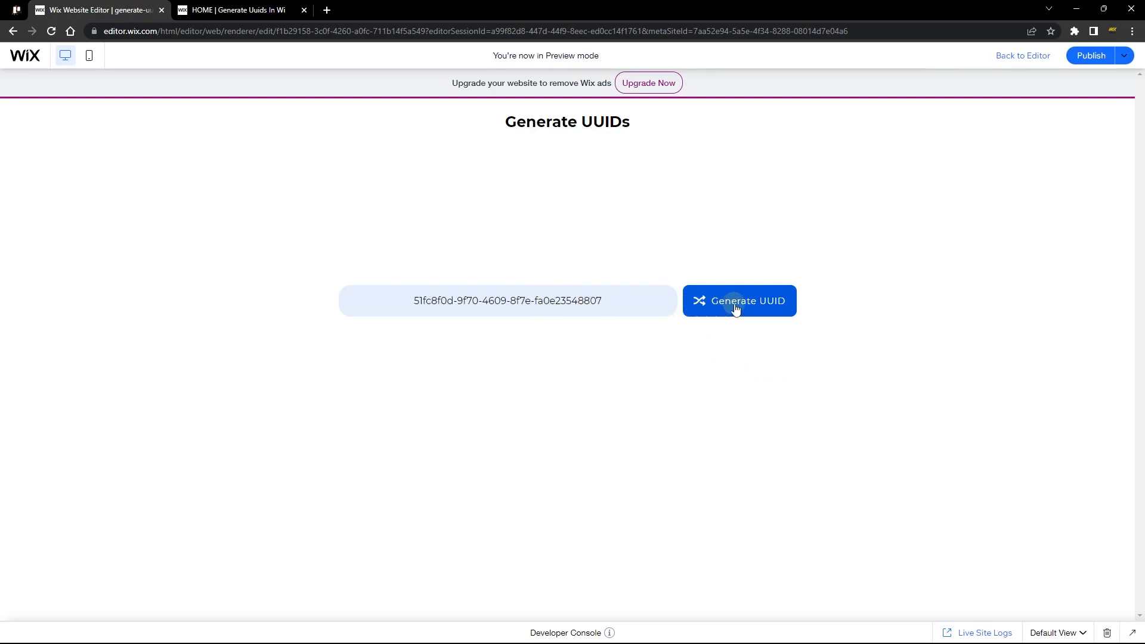
left_click(738, 300)
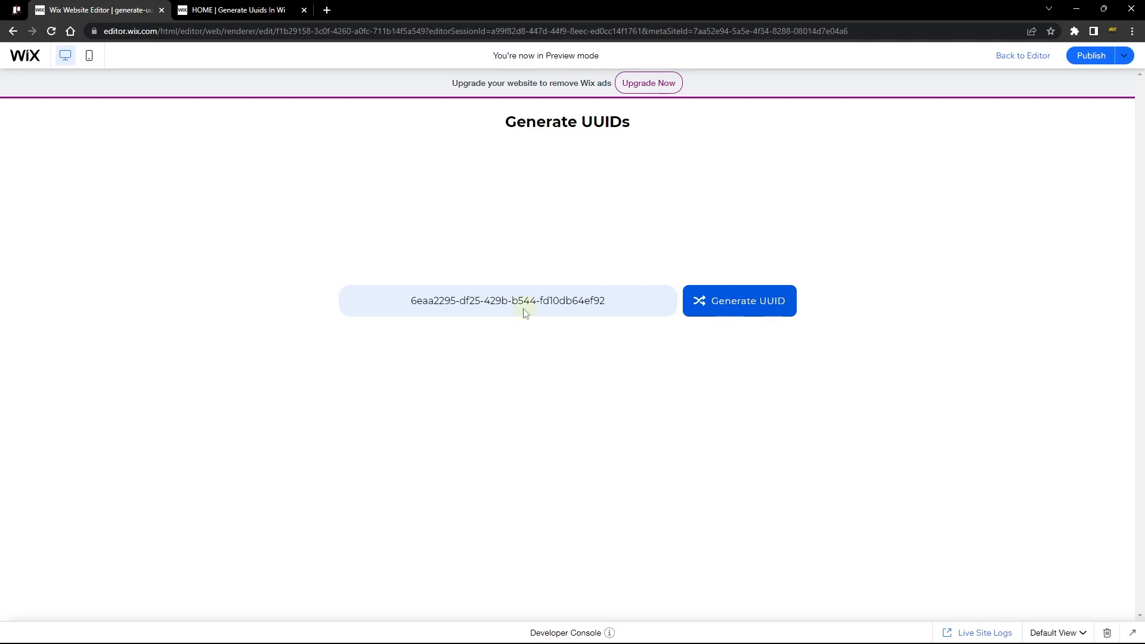
left_click(1022, 56)
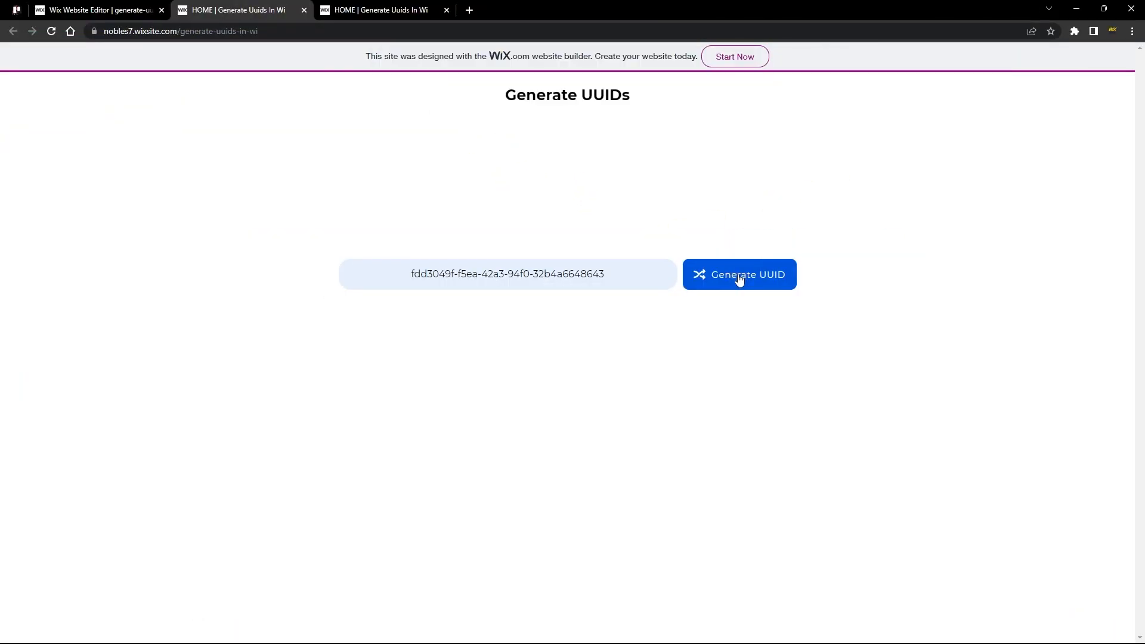
Generate a new UUID on the published page, confirming it differs from before
left_click(738, 274)
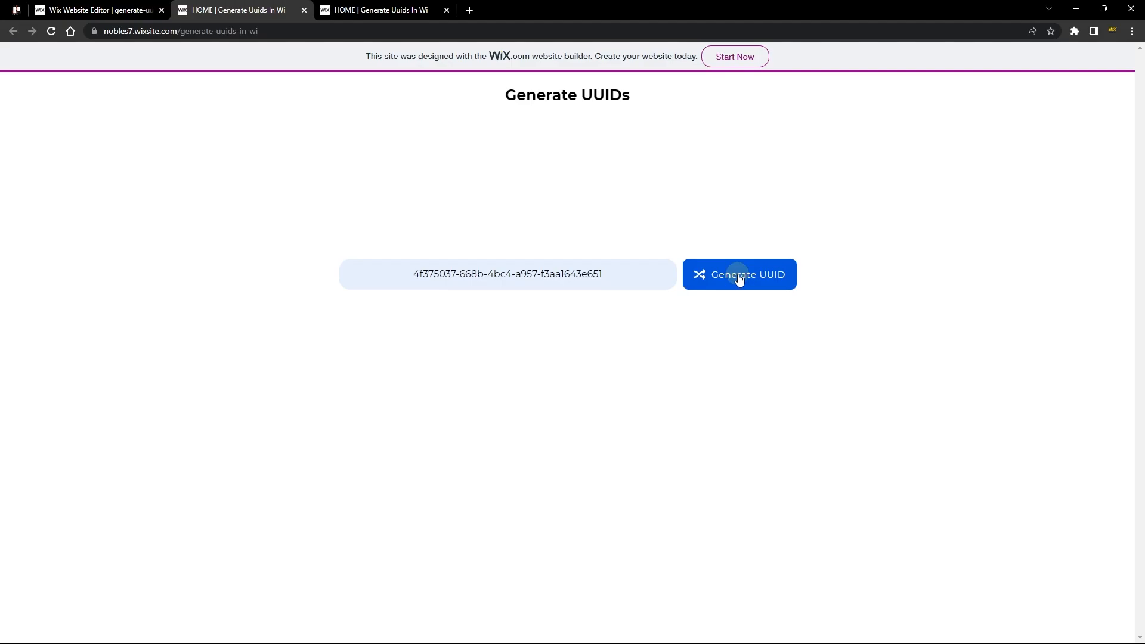